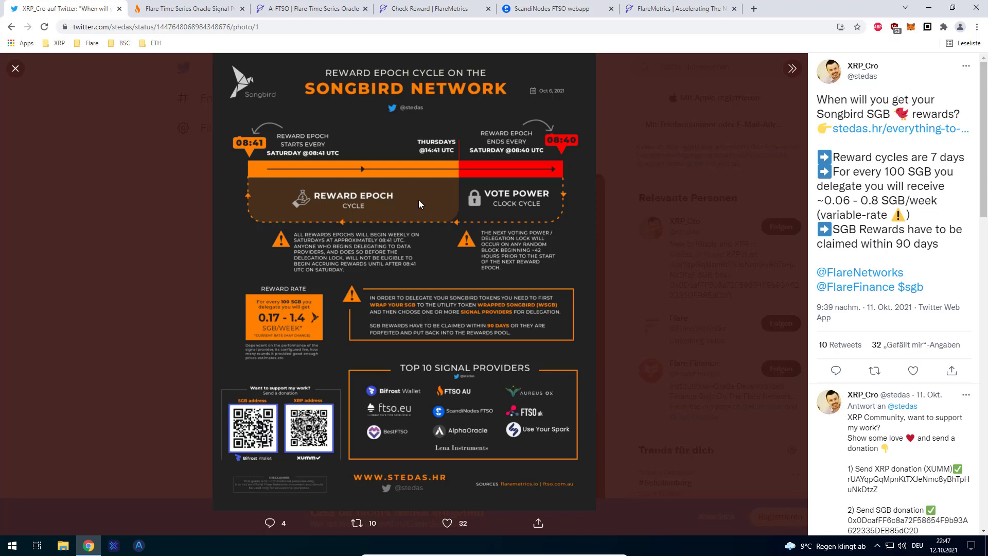
mouse_move(339, 158)
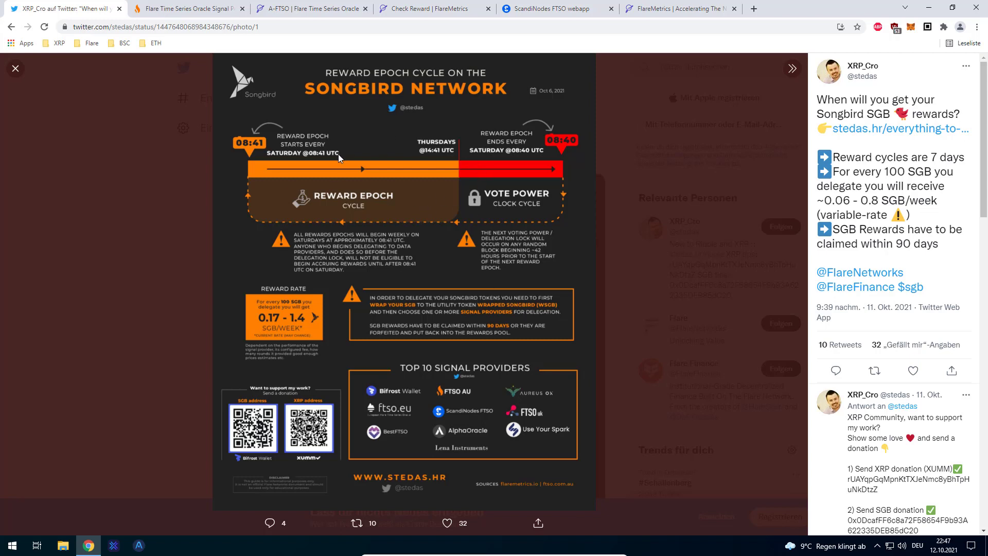
mouse_move(490, 158)
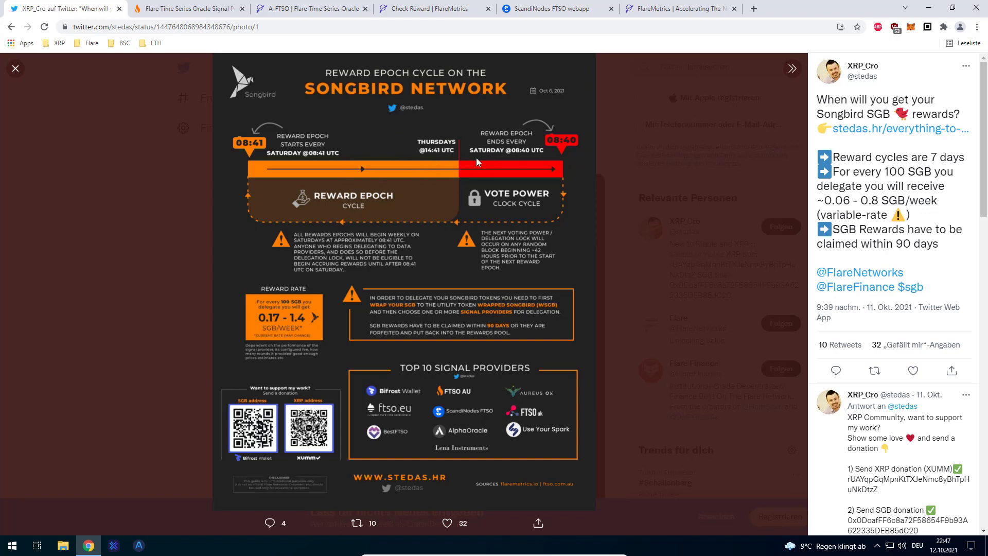
mouse_move(414, 116)
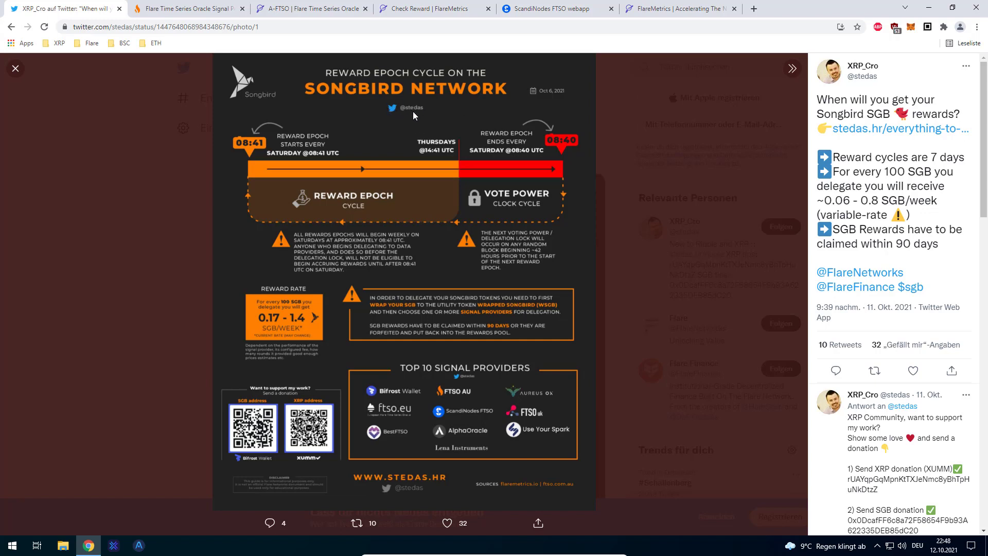
mouse_move(596, 124)
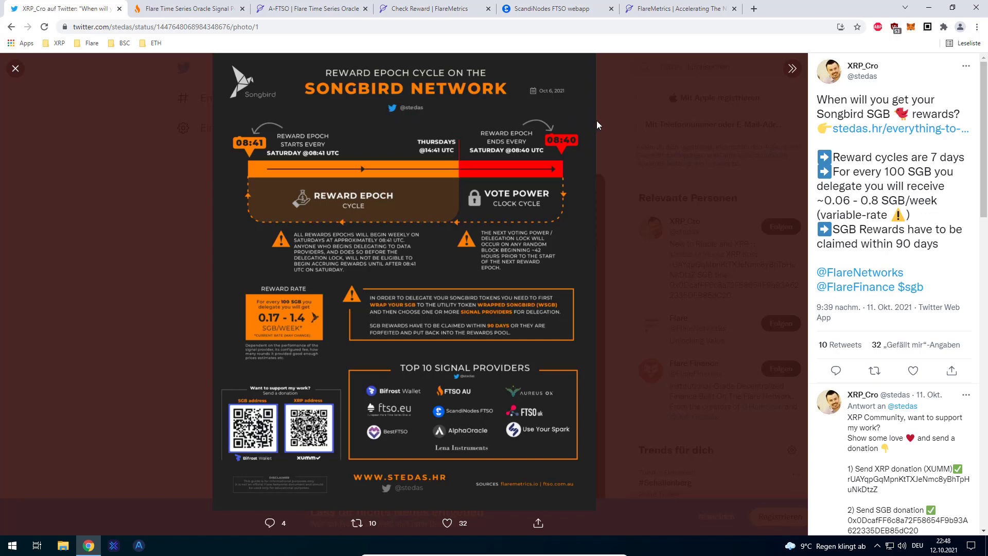
mouse_move(608, 151)
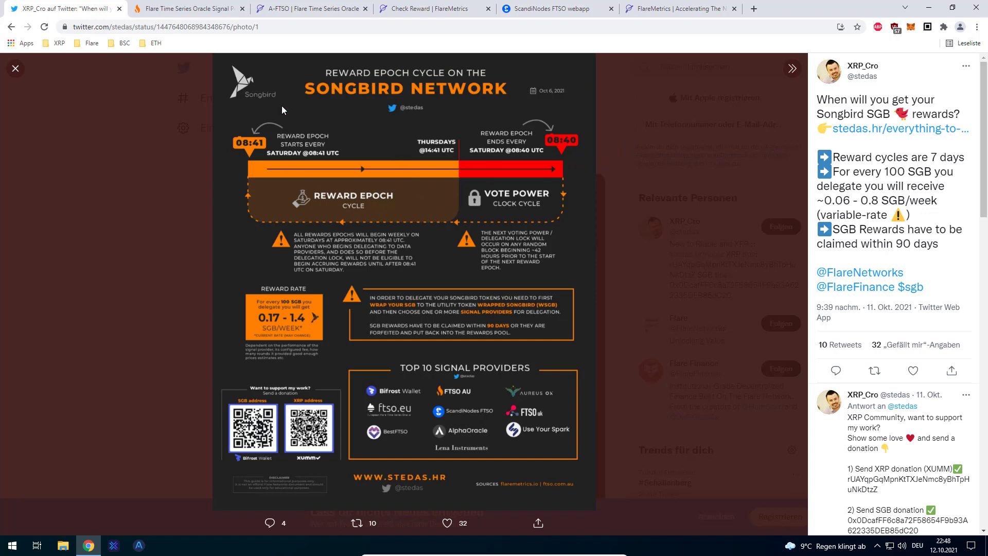
mouse_move(353, 148)
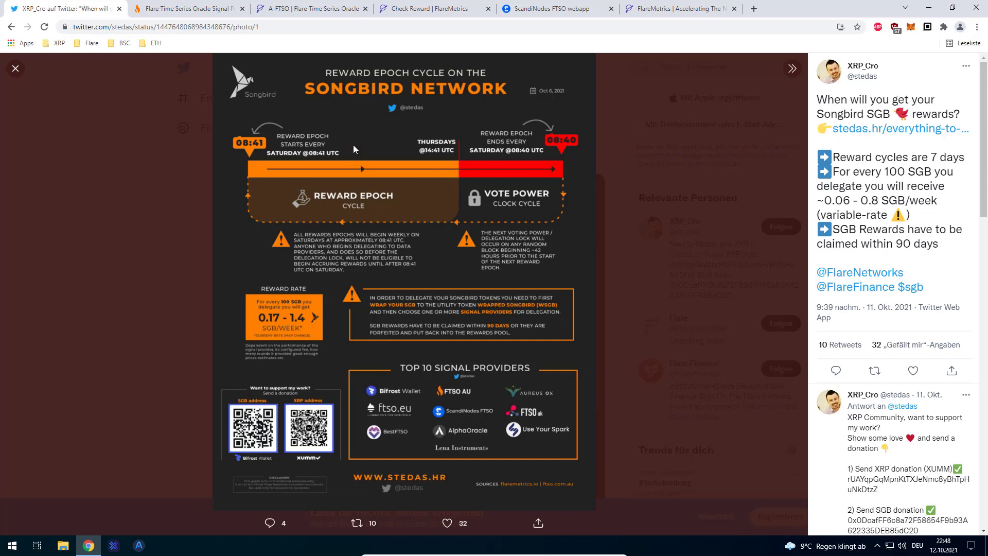
mouse_move(313, 191)
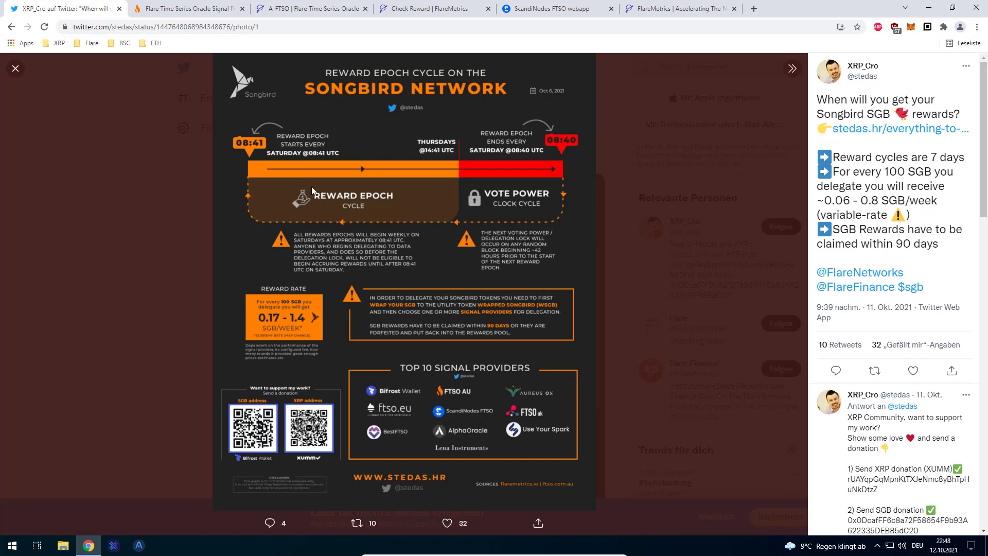
mouse_move(359, 165)
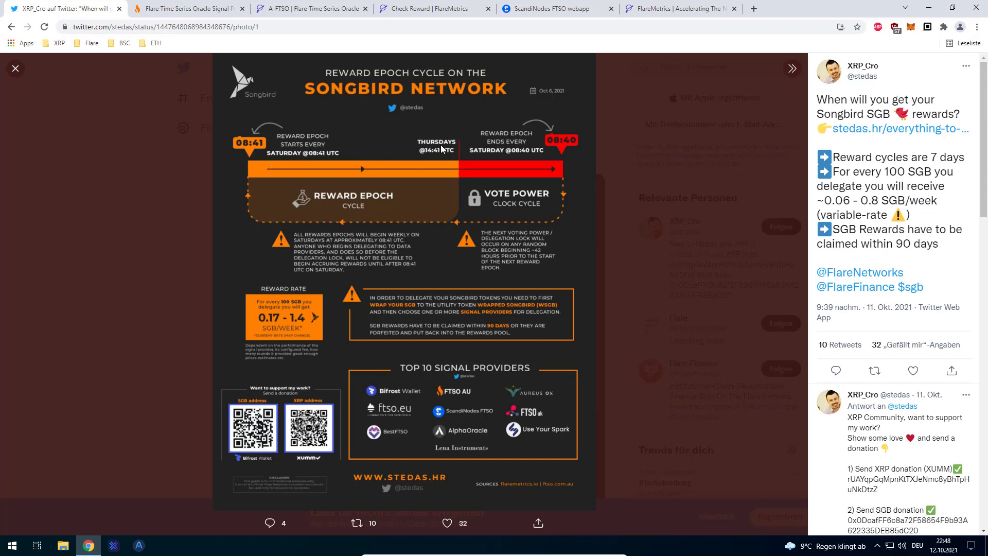
mouse_move(462, 178)
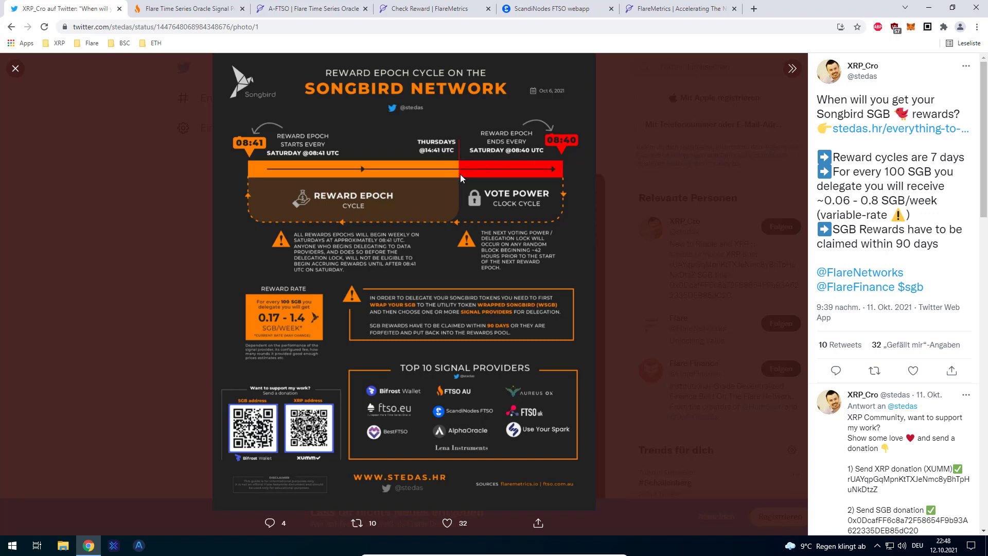
mouse_move(536, 222)
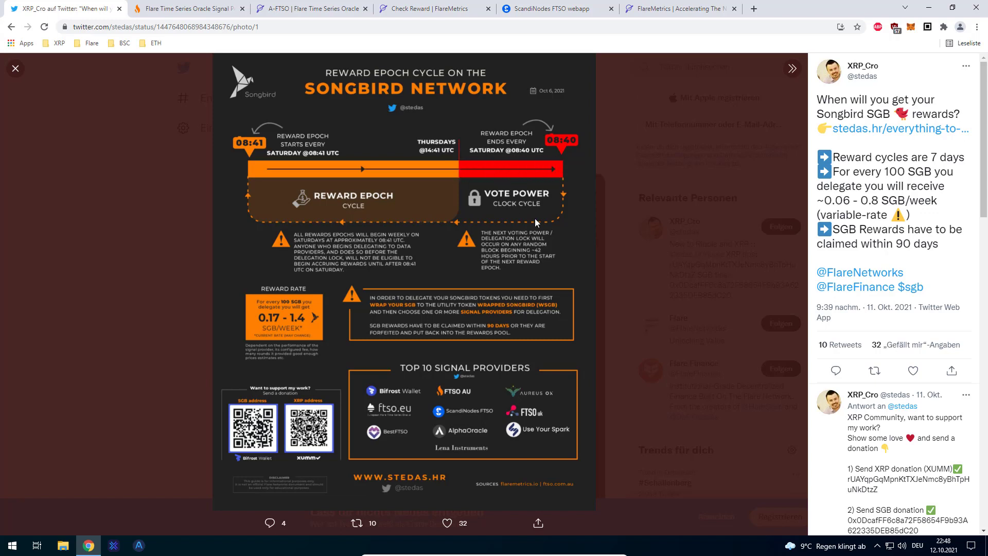
mouse_move(496, 181)
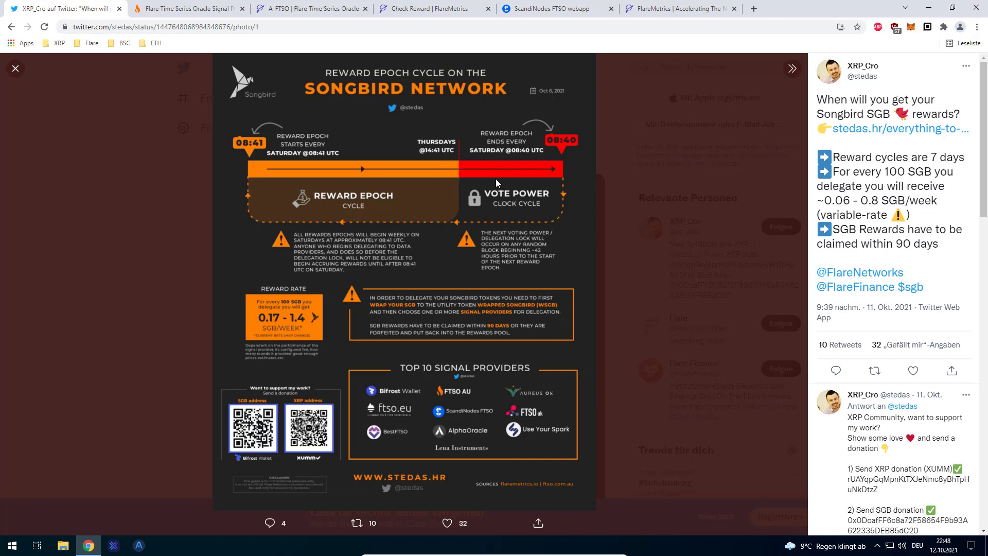
mouse_move(537, 167)
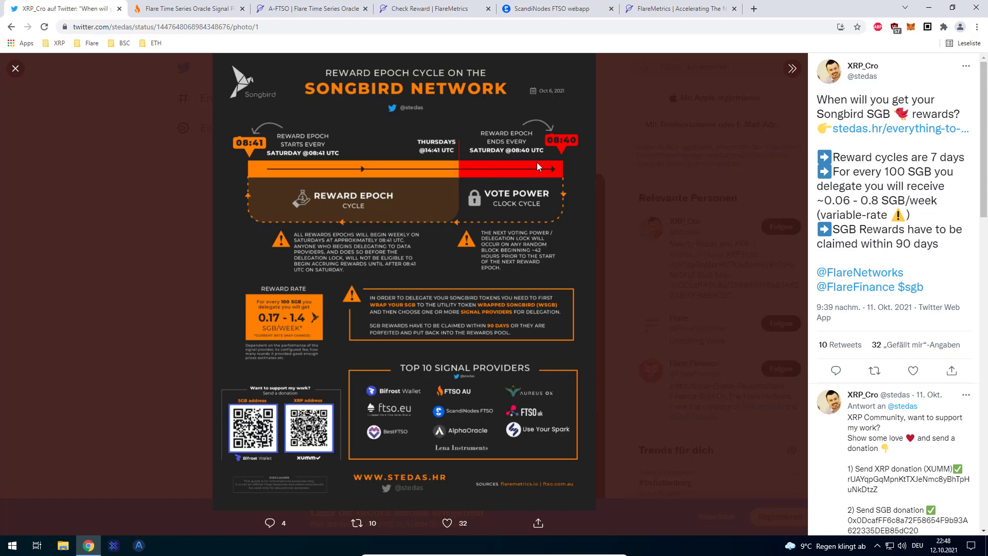
mouse_move(495, 157)
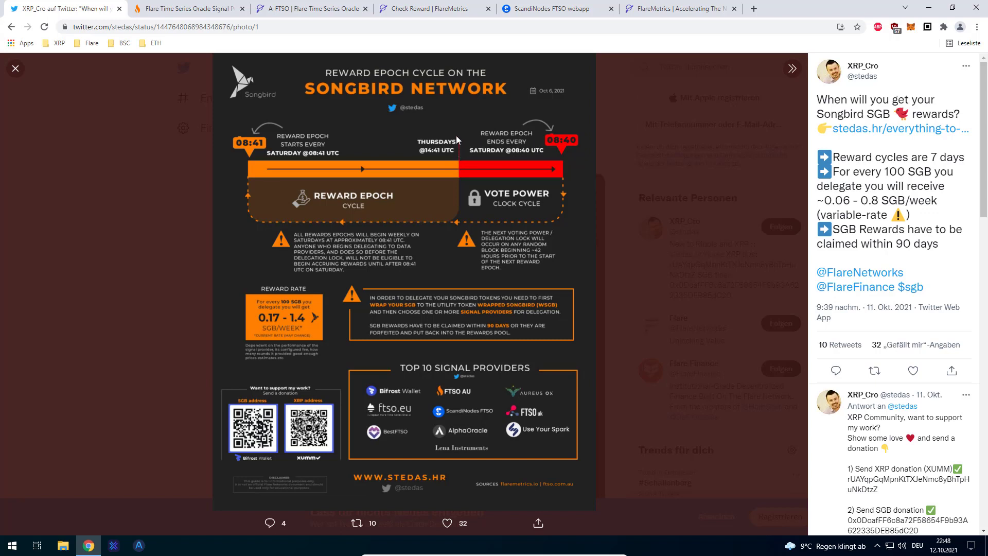
mouse_move(434, 159)
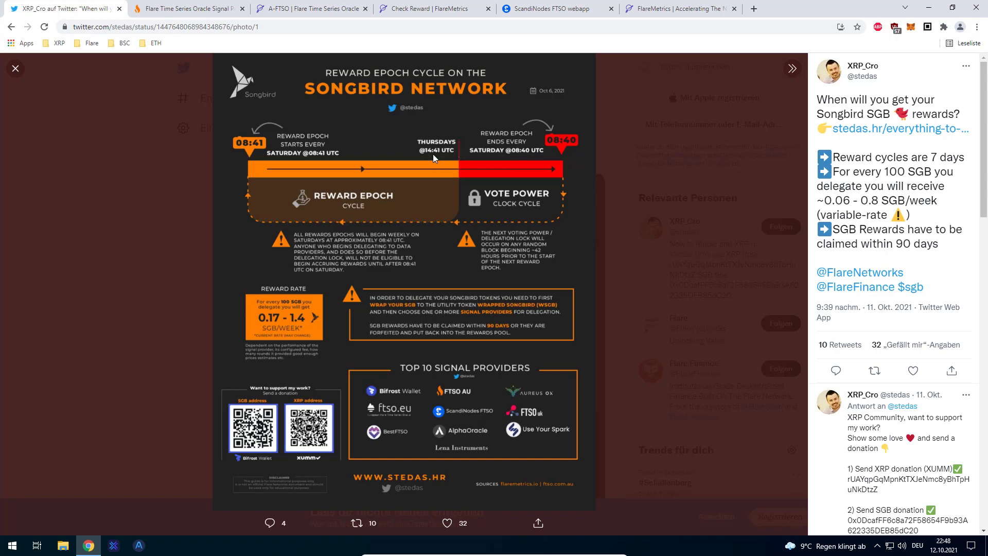
mouse_move(458, 159)
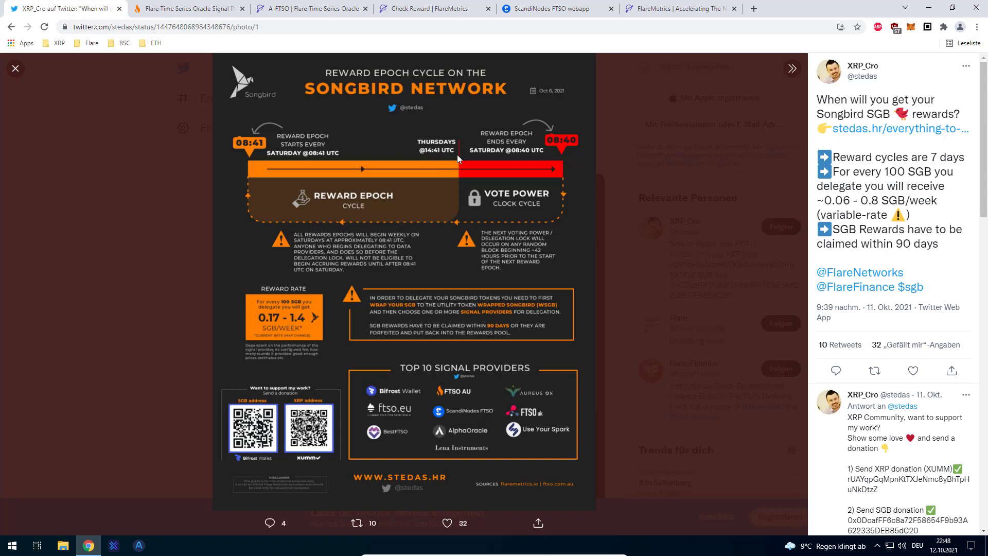
mouse_move(470, 169)
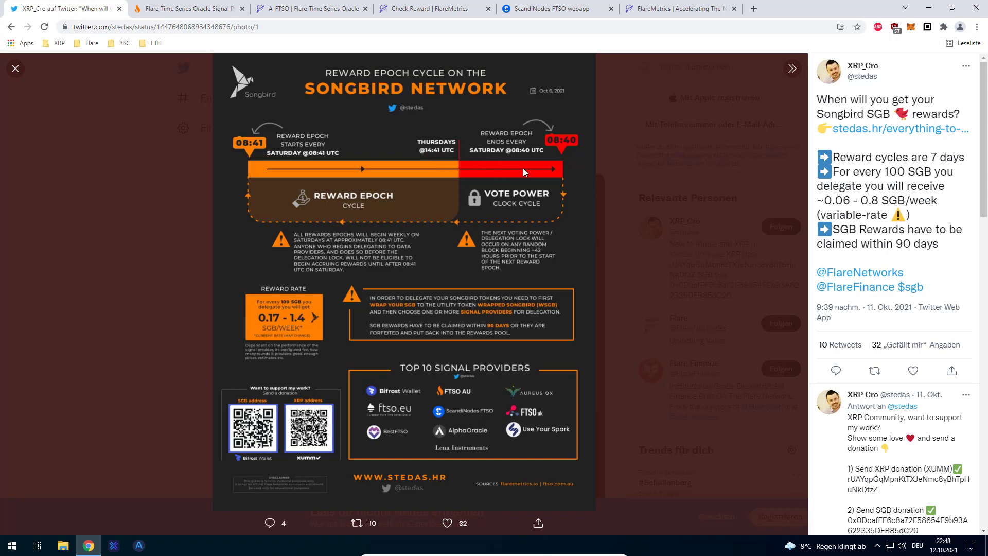
mouse_move(466, 170)
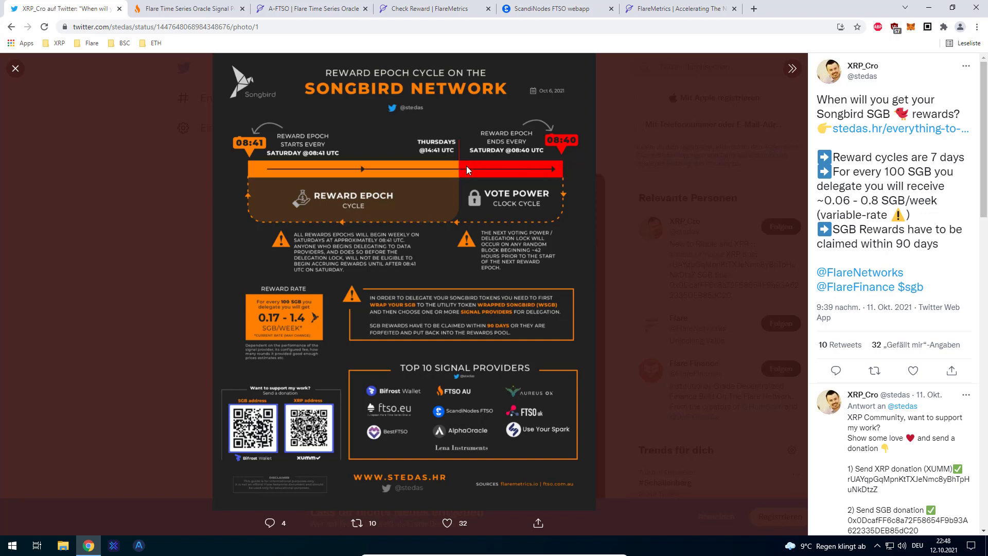
mouse_move(492, 191)
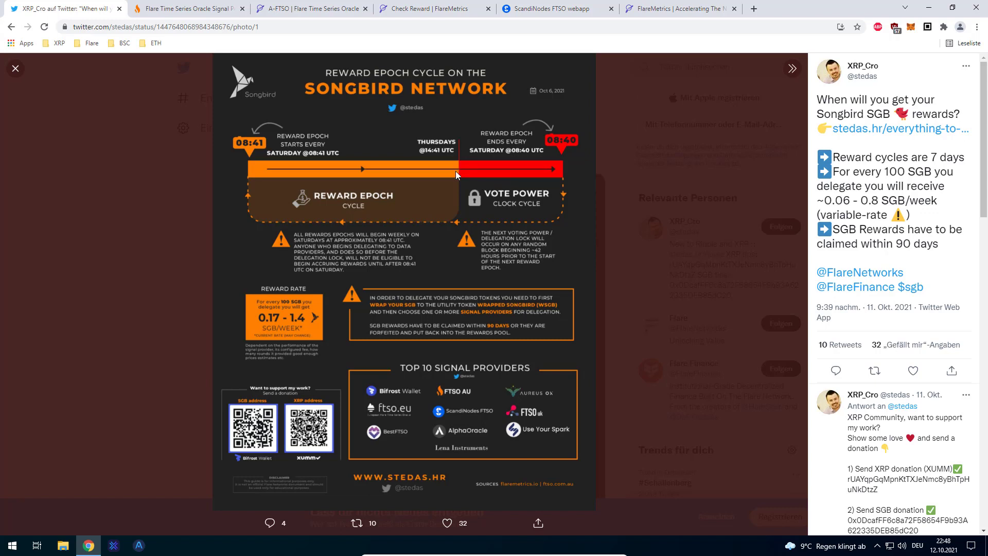
mouse_move(466, 173)
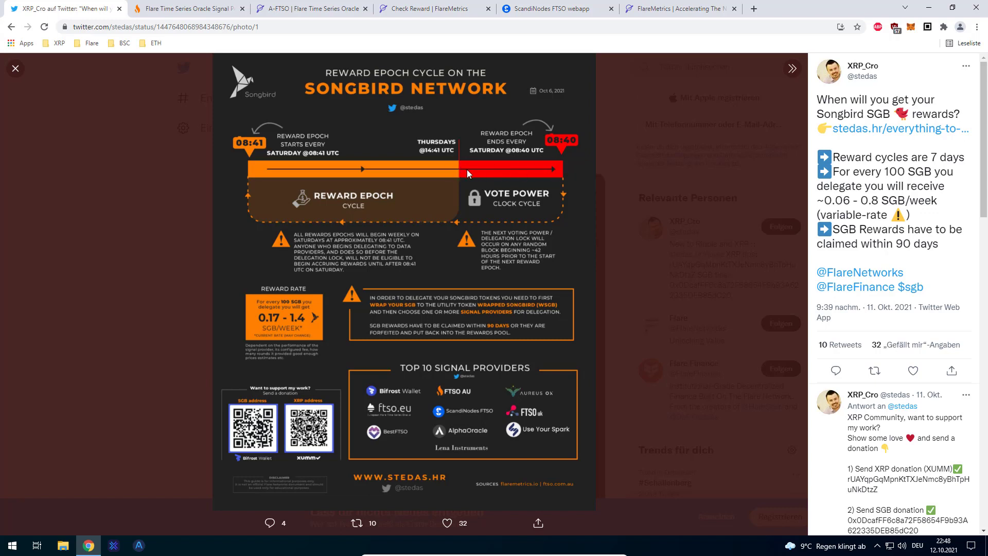
mouse_move(504, 177)
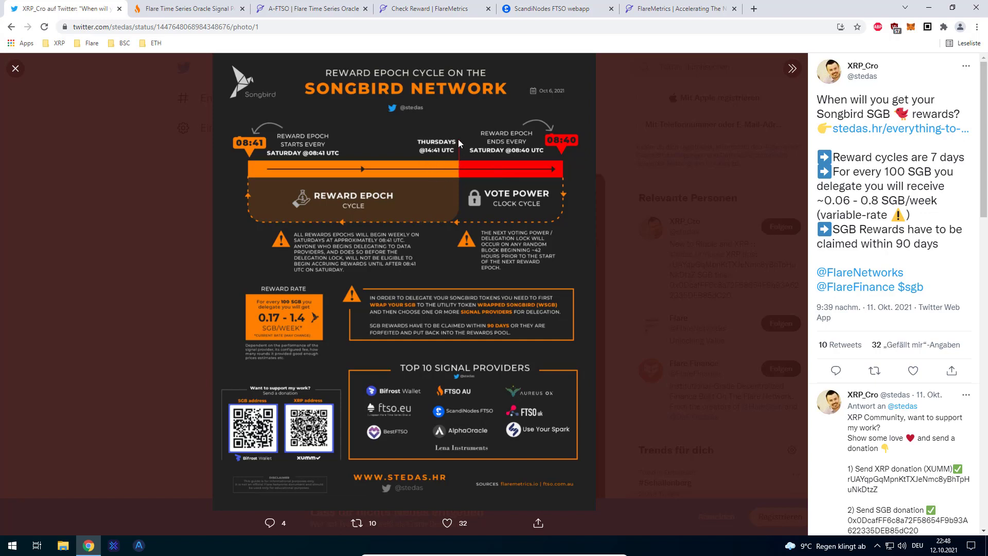
mouse_move(457, 154)
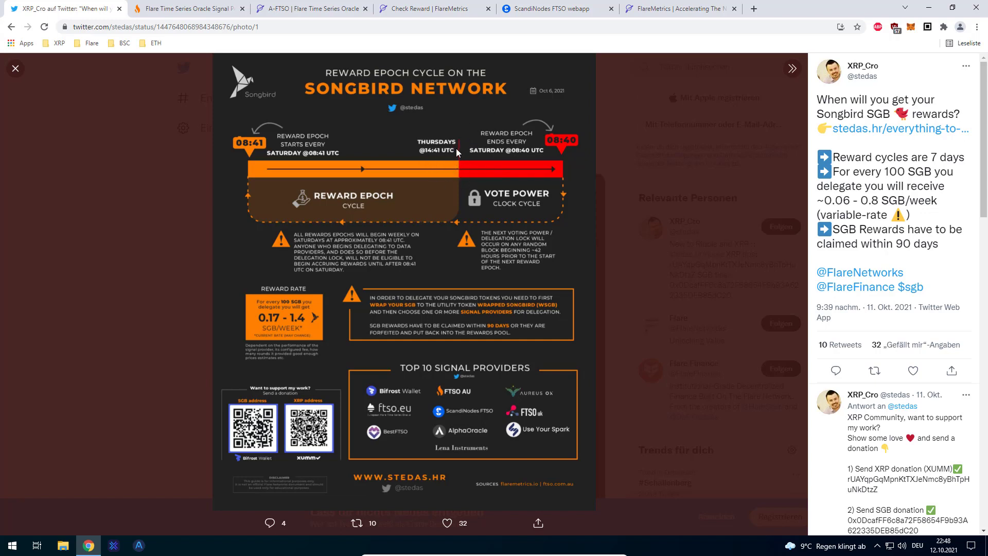
mouse_move(472, 172)
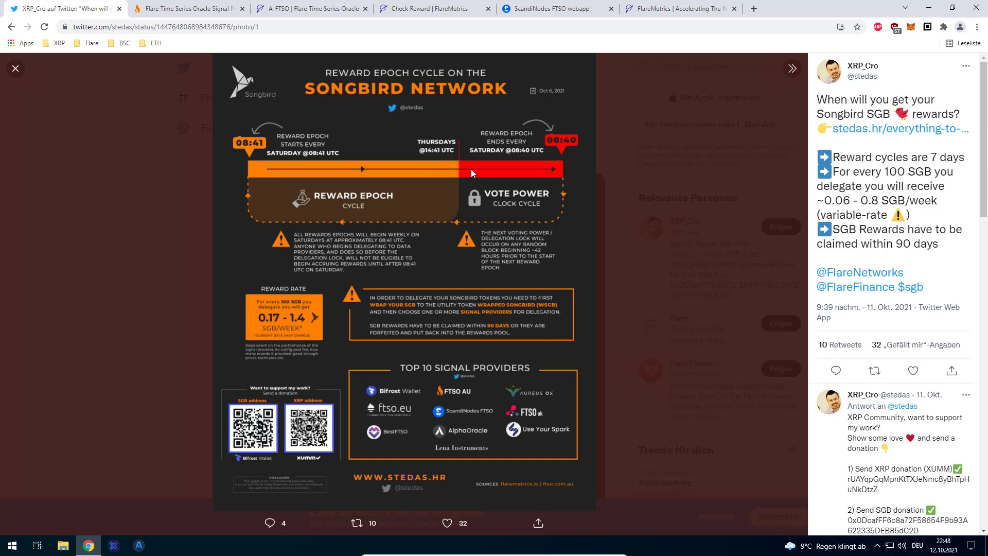
mouse_move(484, 175)
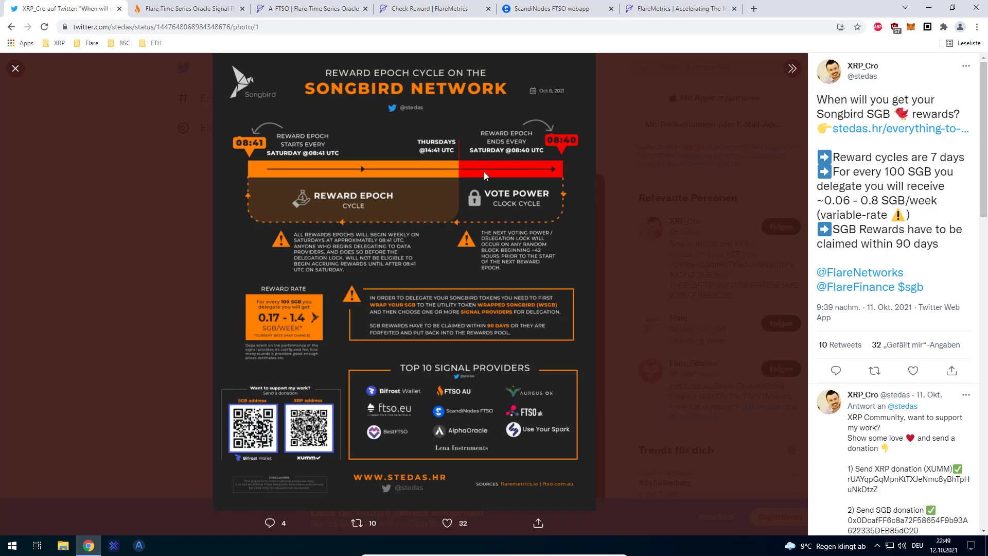
mouse_move(520, 150)
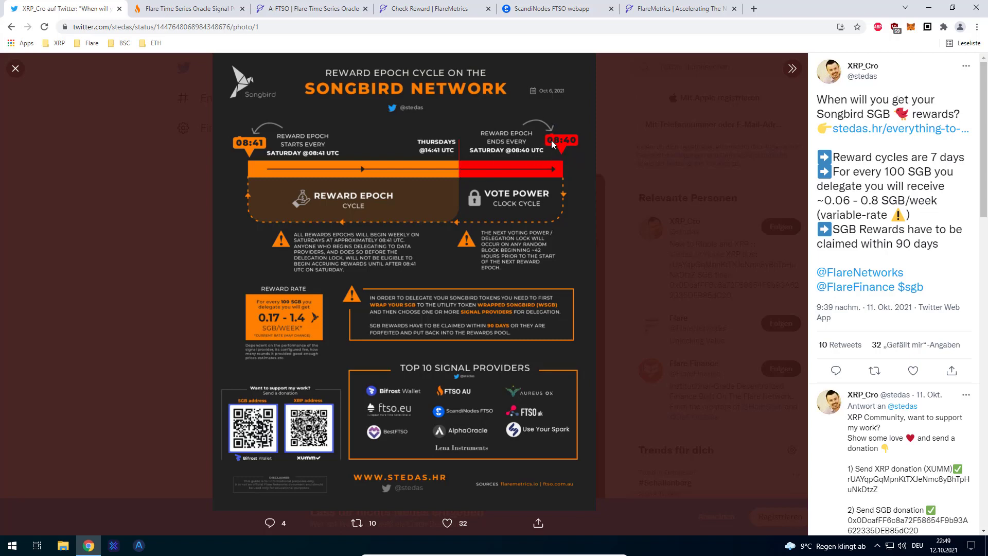
mouse_move(523, 160)
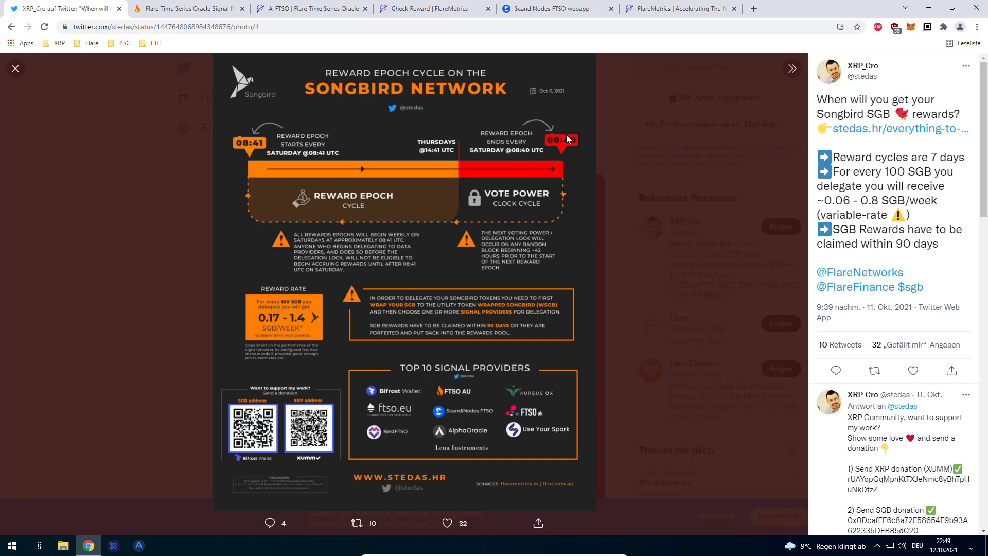
mouse_move(561, 165)
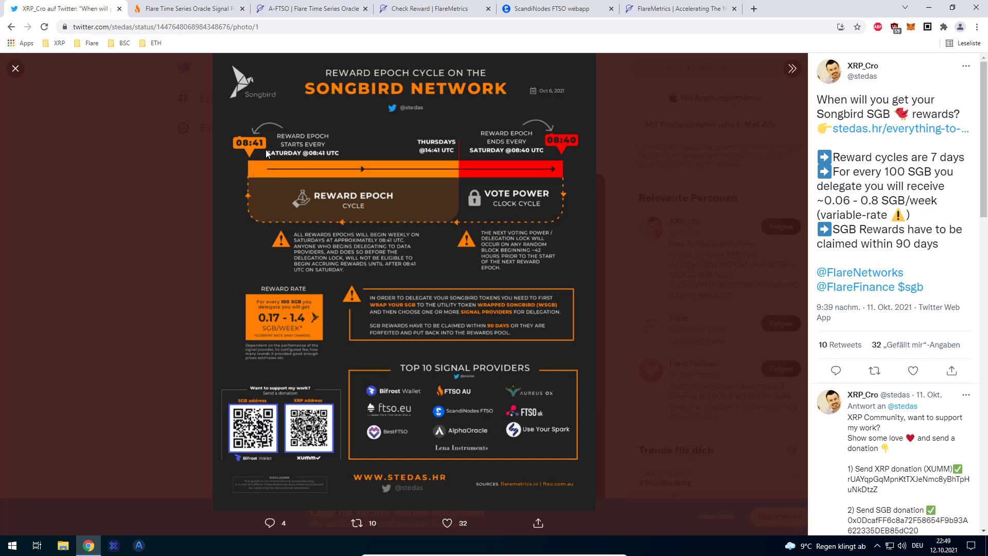
mouse_move(565, 193)
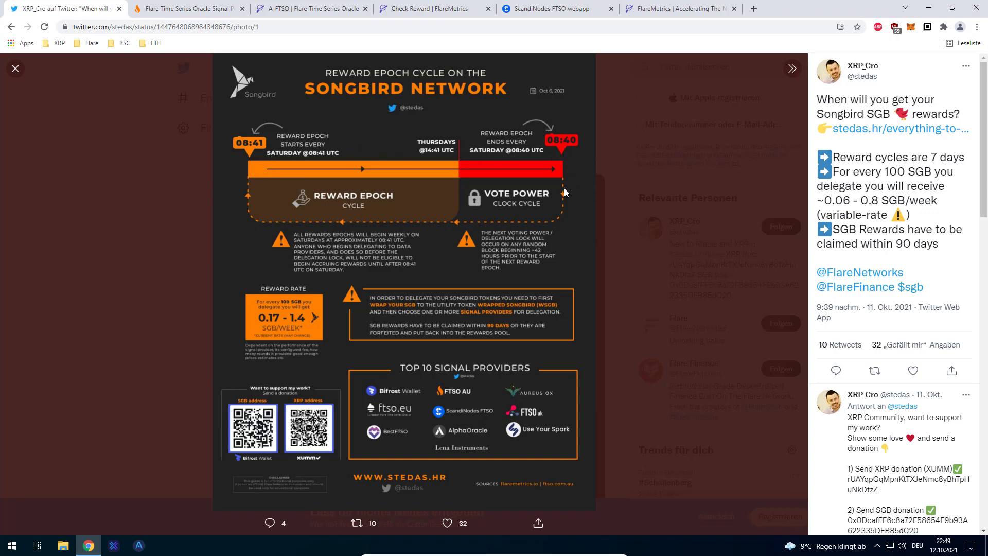
mouse_move(483, 162)
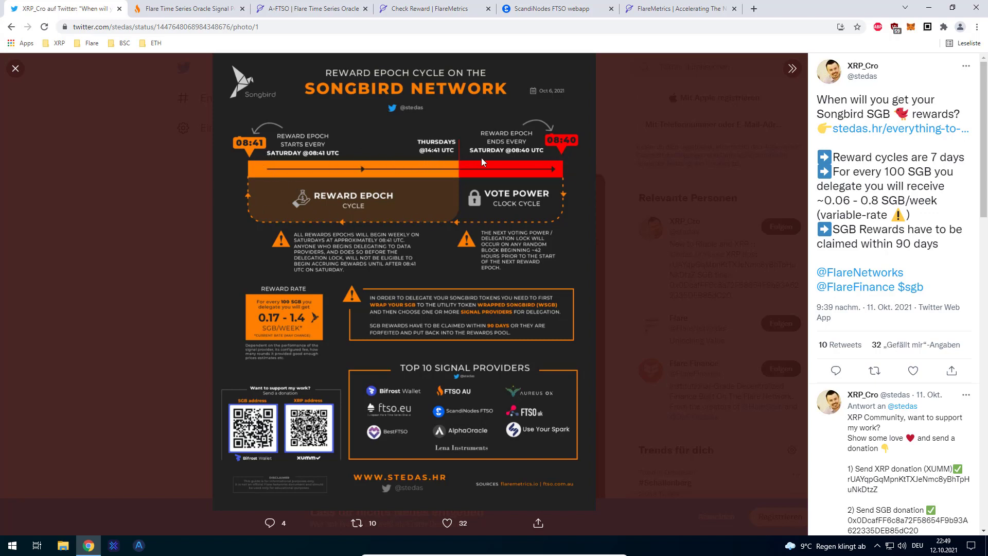
mouse_move(566, 196)
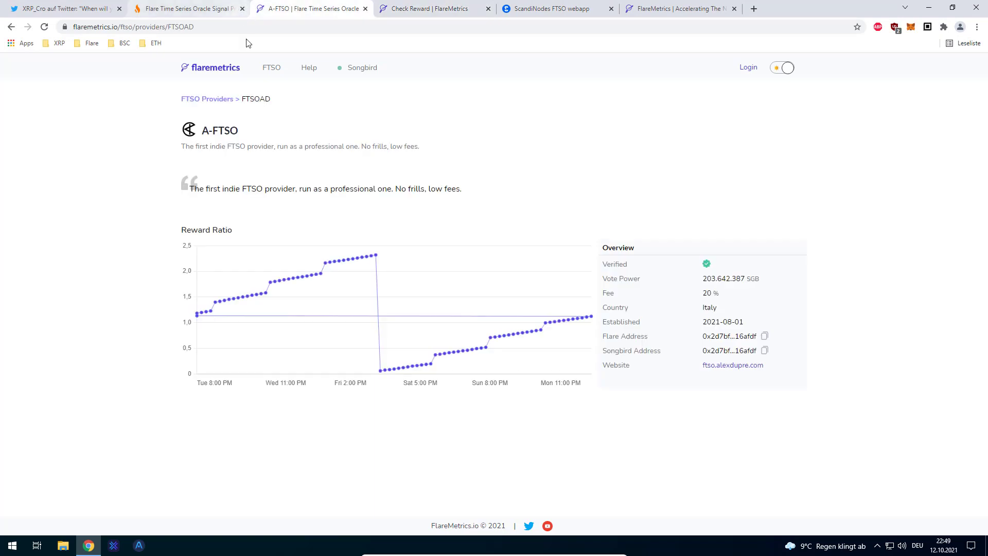
mouse_move(196, 315)
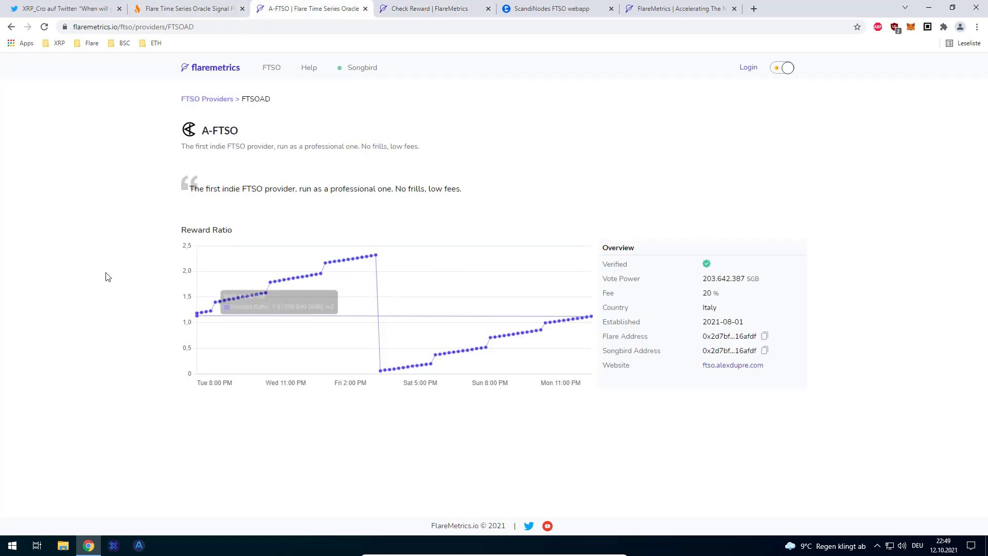
mouse_move(202, 317)
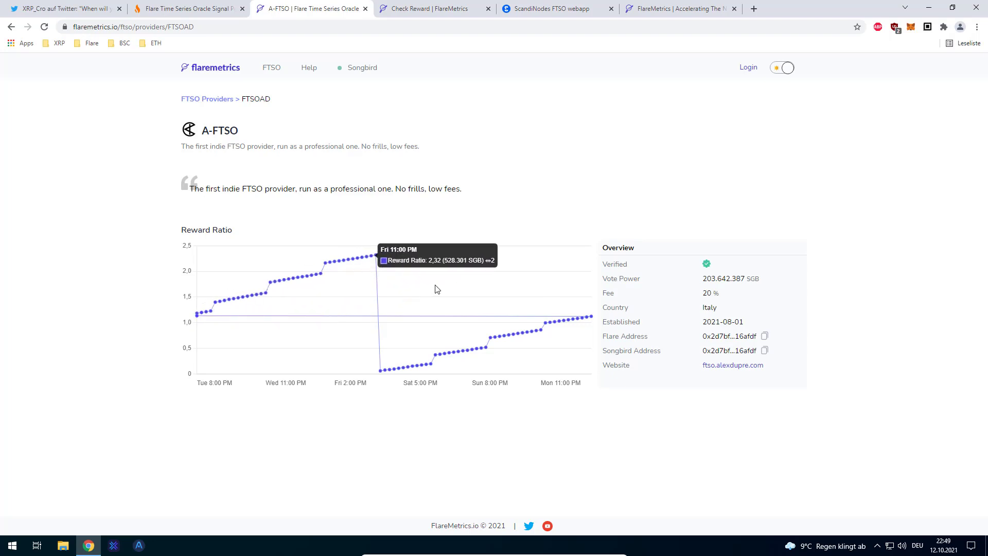
mouse_move(632, 321)
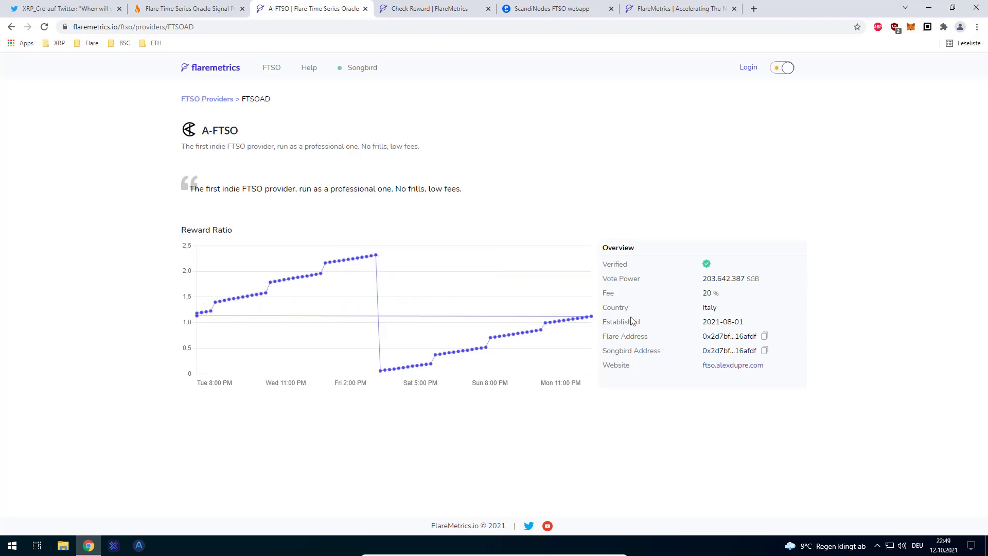
mouse_move(221, 309)
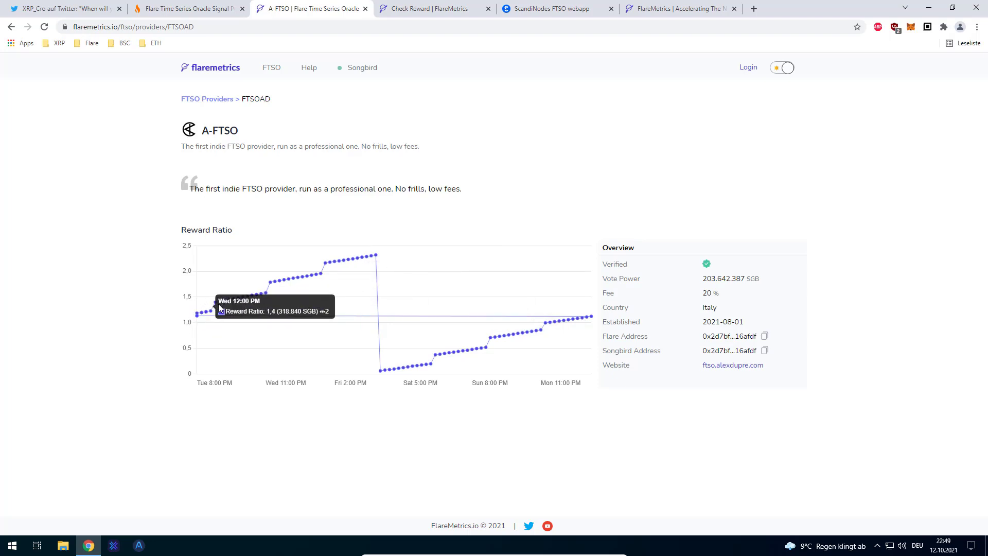
mouse_move(376, 257)
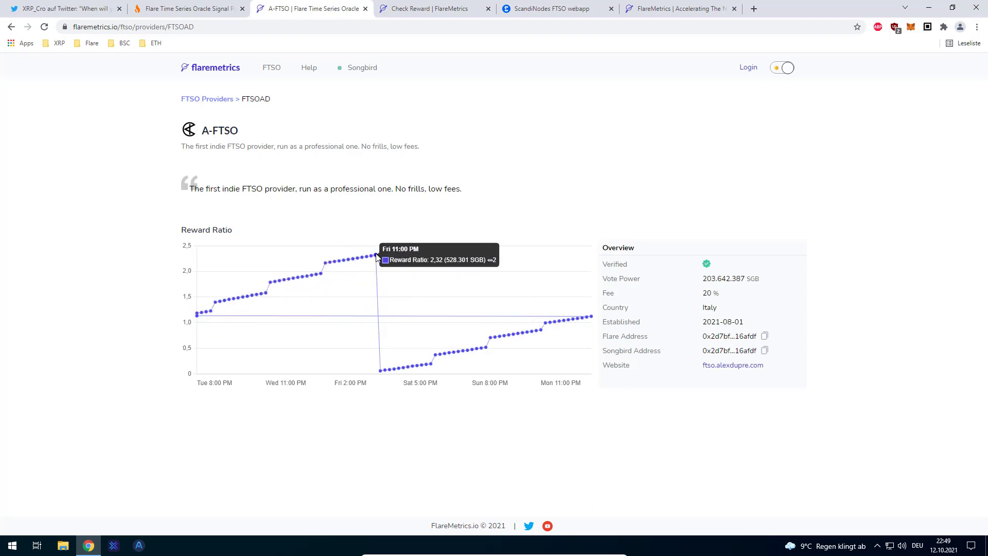
mouse_move(394, 371)
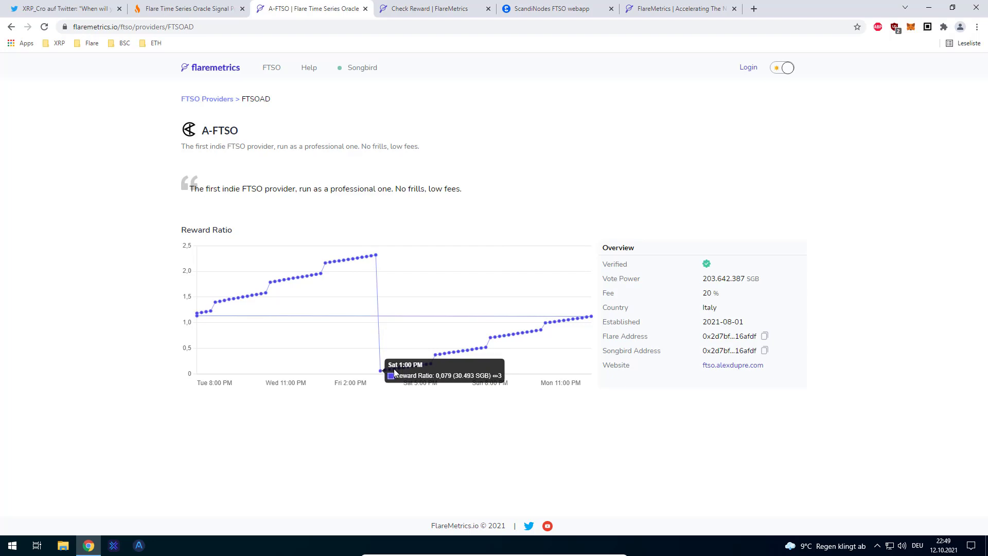
mouse_move(363, 373)
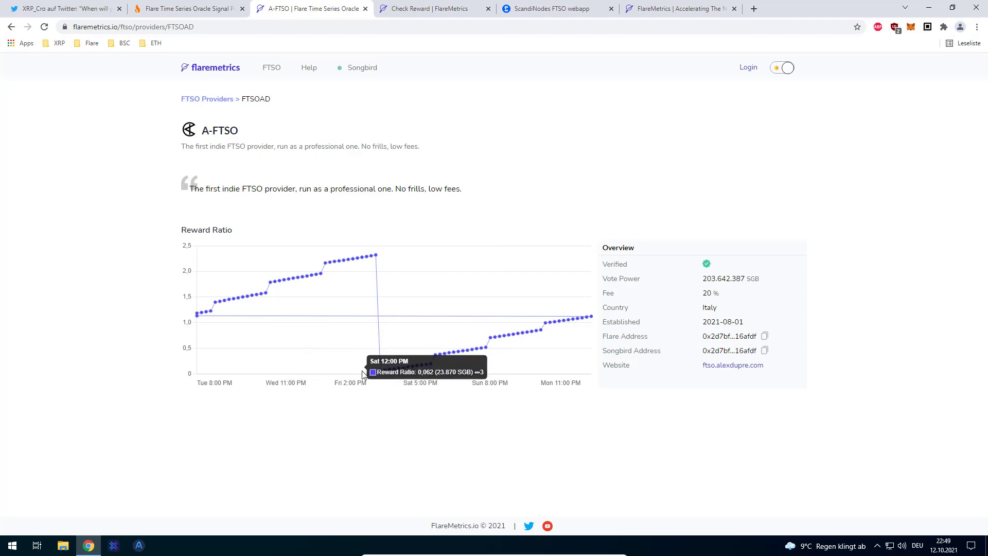
mouse_move(544, 326)
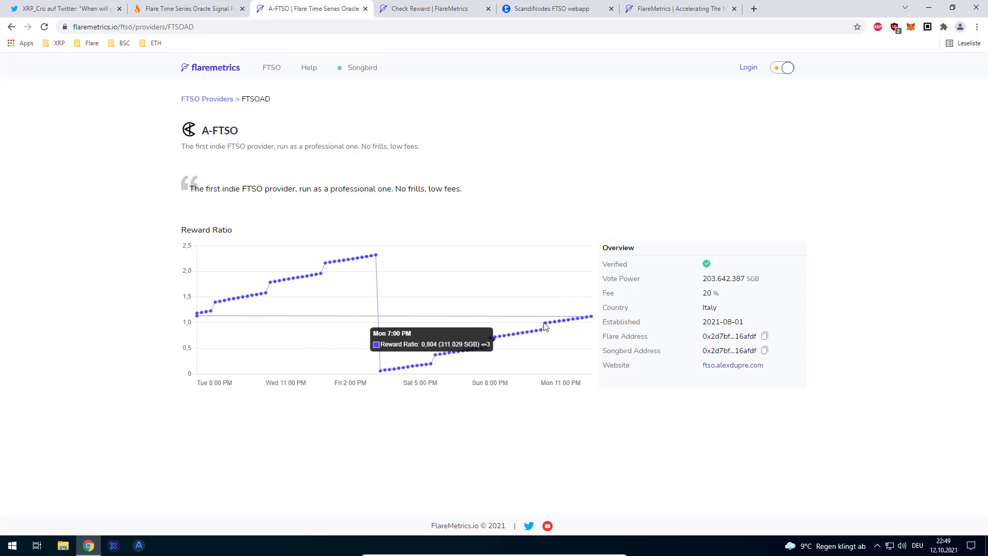
mouse_move(590, 317)
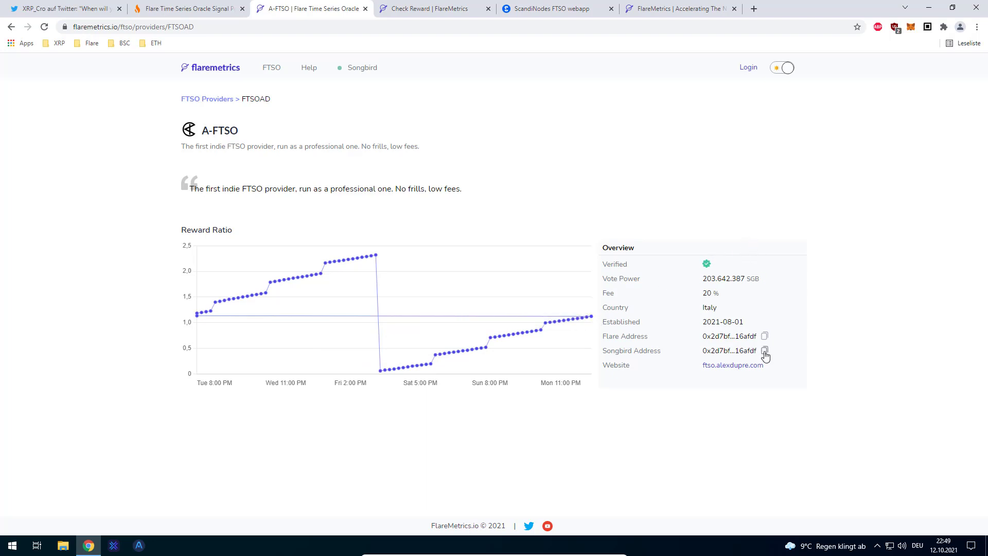
Step: Copy the A-FTSO provider's Songbird address from its FlareMetrics page
left_click(433, 9)
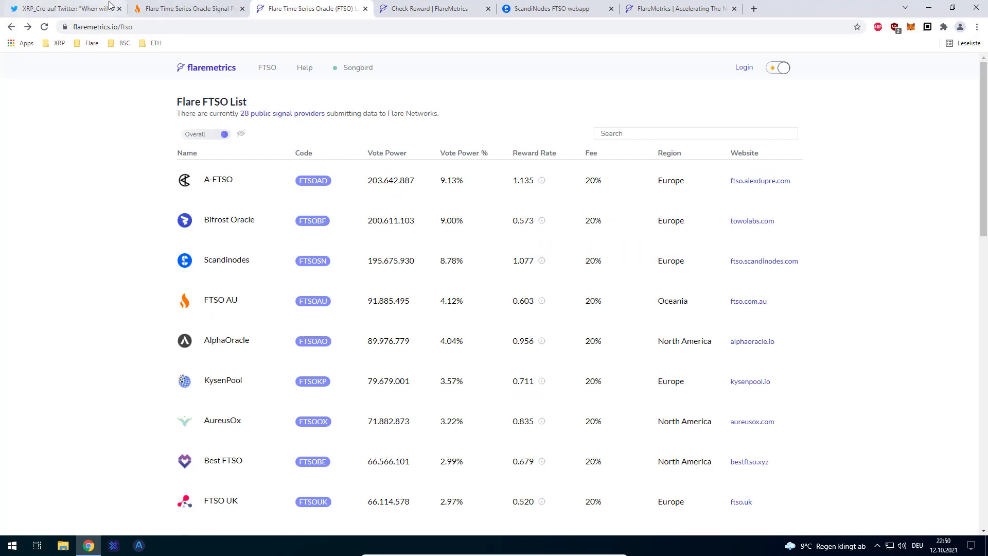
Step: Return to the tweet showing the Songbird reward epoch cycle infographic
left_click(63, 8)
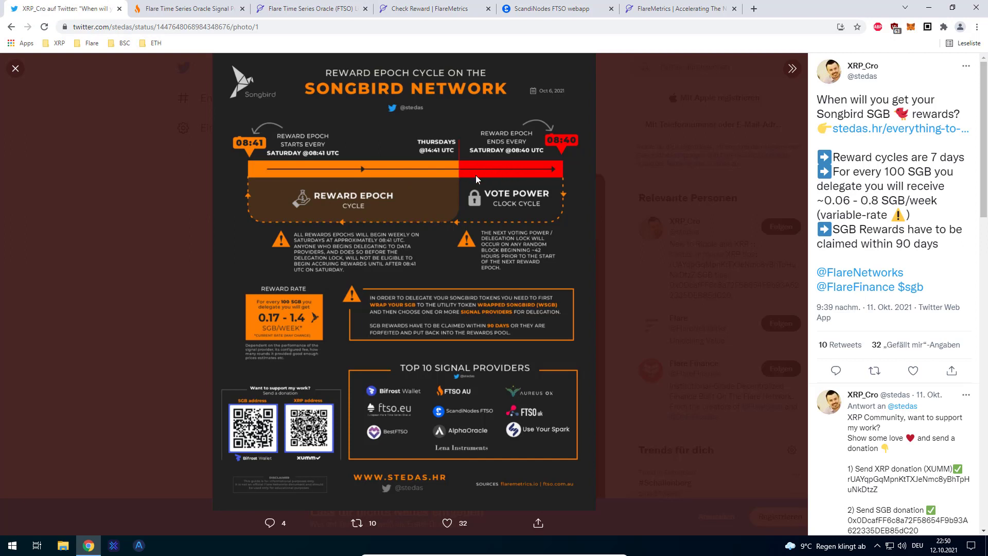
mouse_move(490, 158)
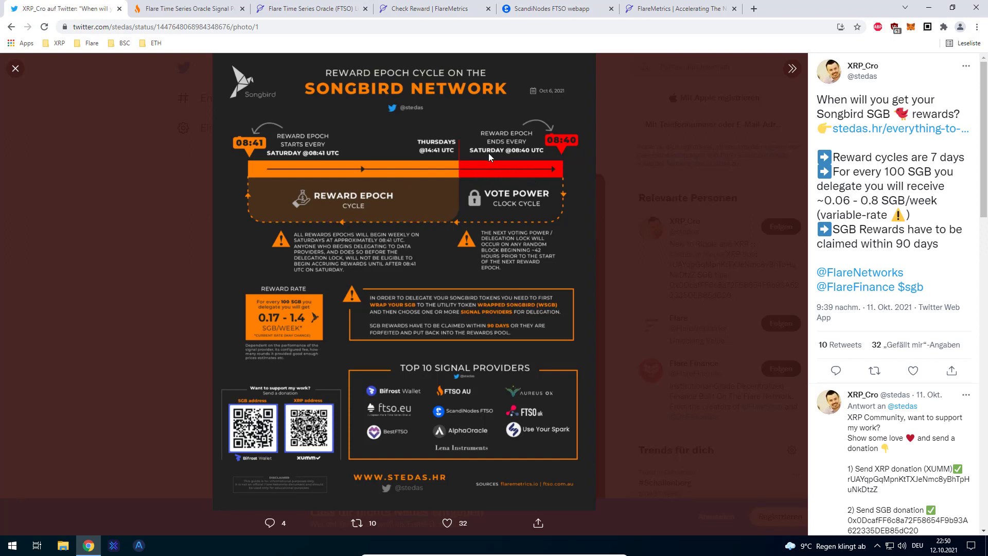
mouse_move(504, 196)
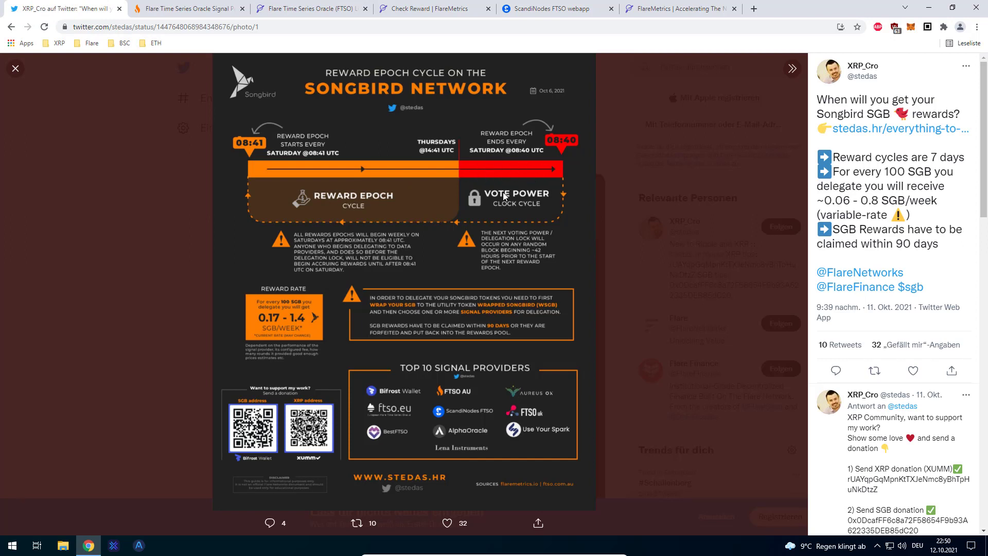
mouse_move(553, 128)
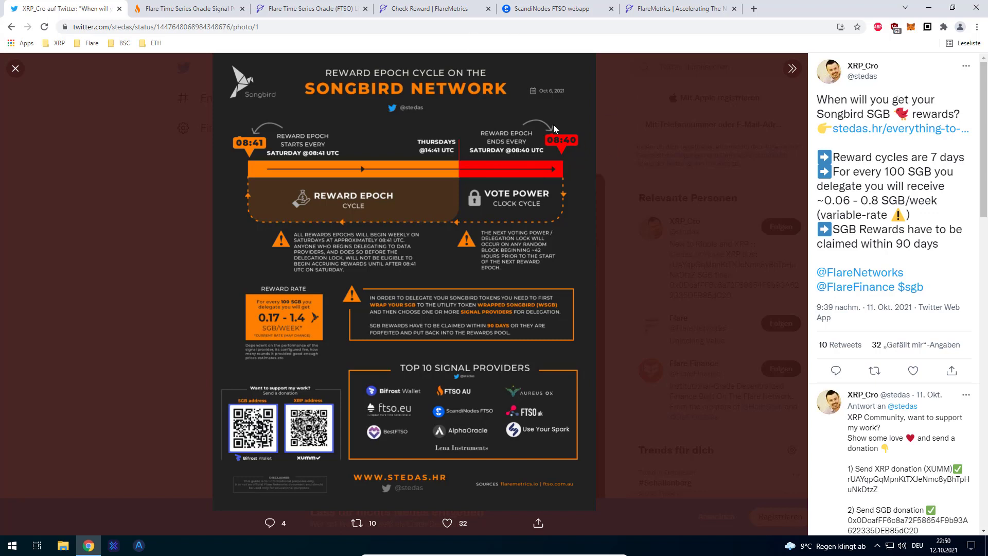
mouse_move(562, 214)
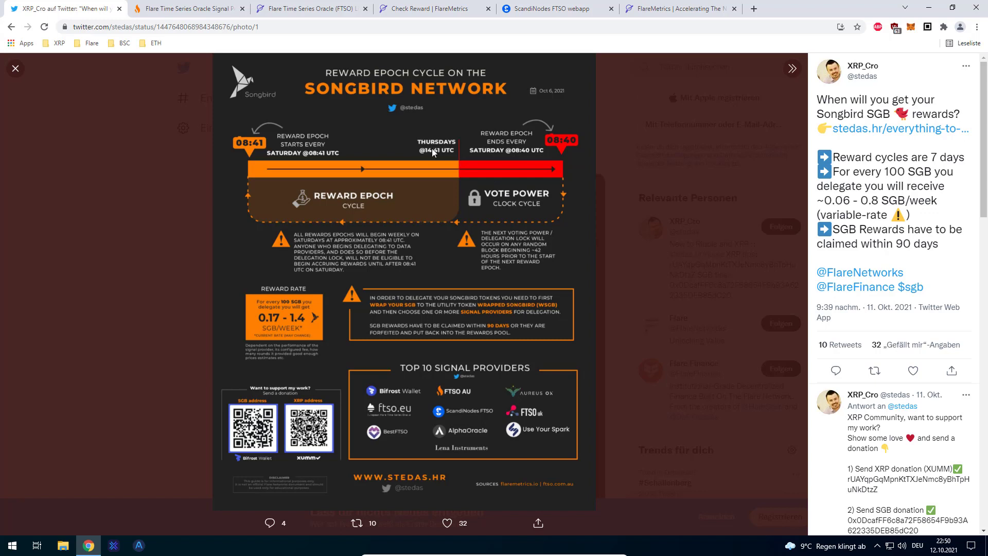
mouse_move(446, 156)
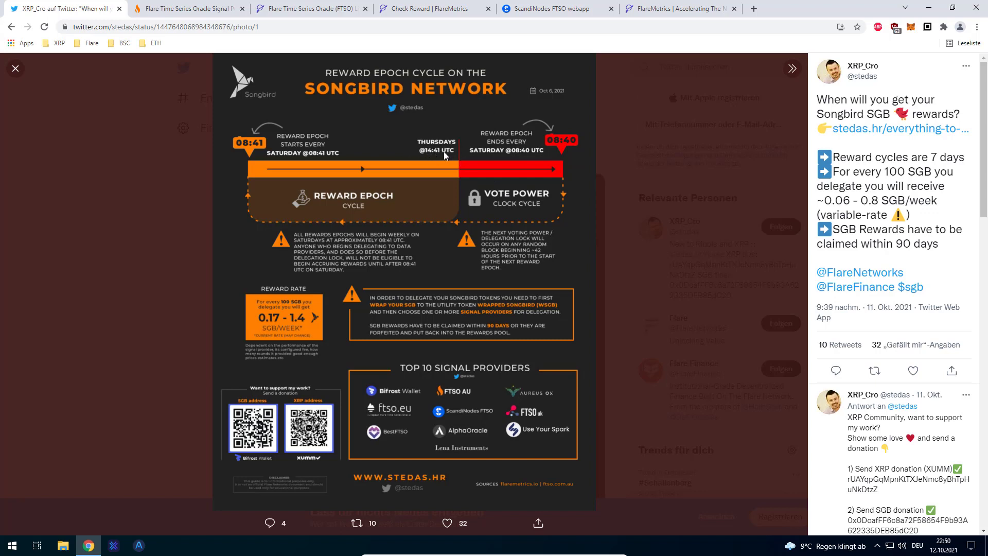
mouse_move(487, 170)
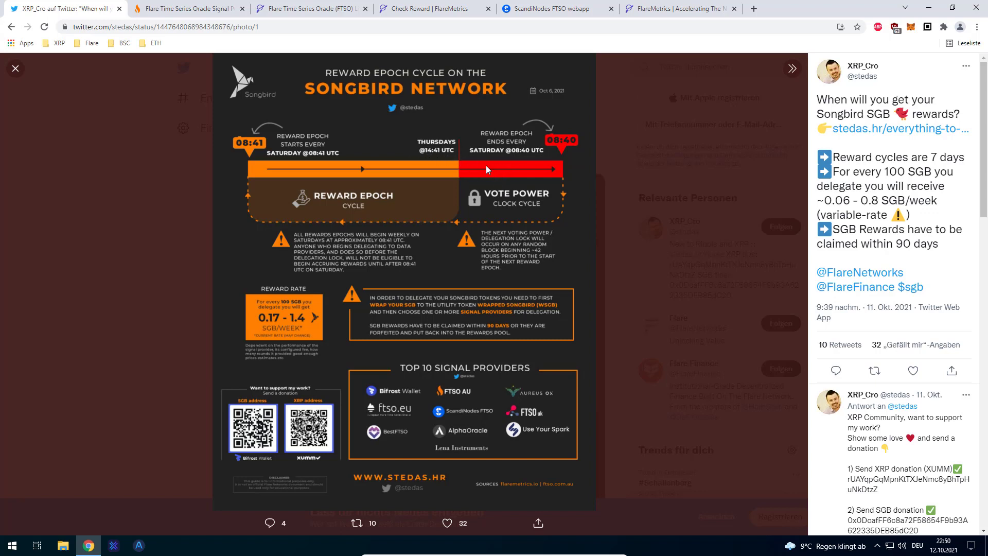
mouse_move(464, 174)
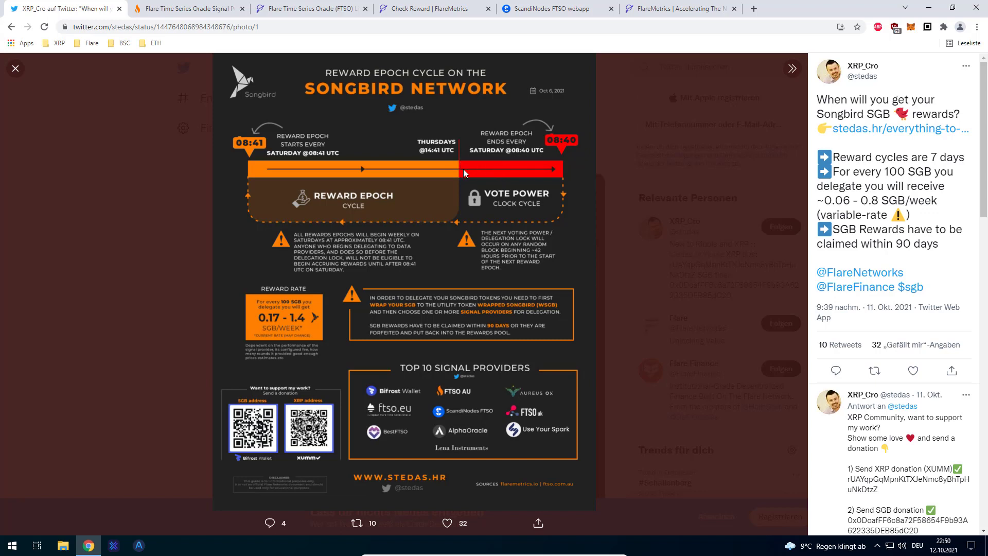
mouse_move(443, 165)
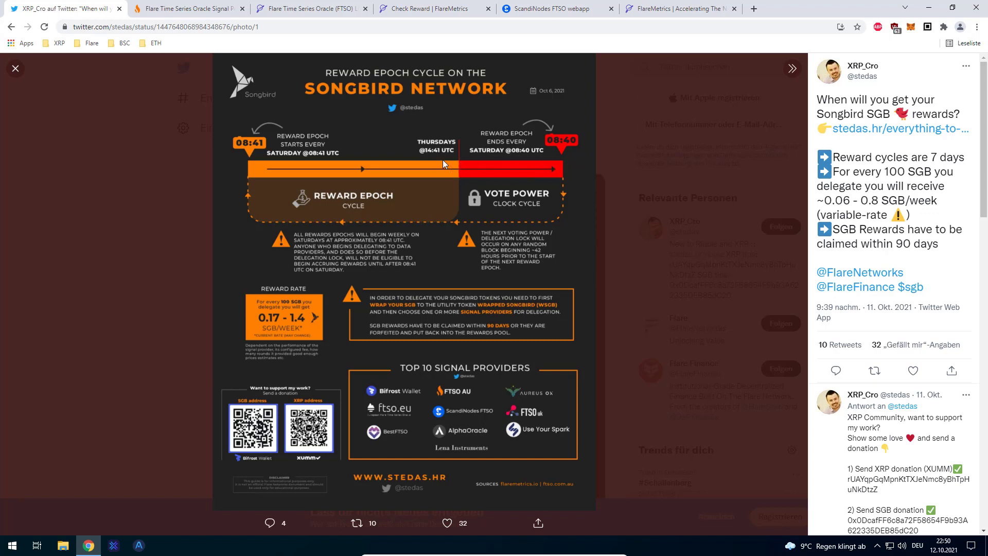
mouse_move(532, 178)
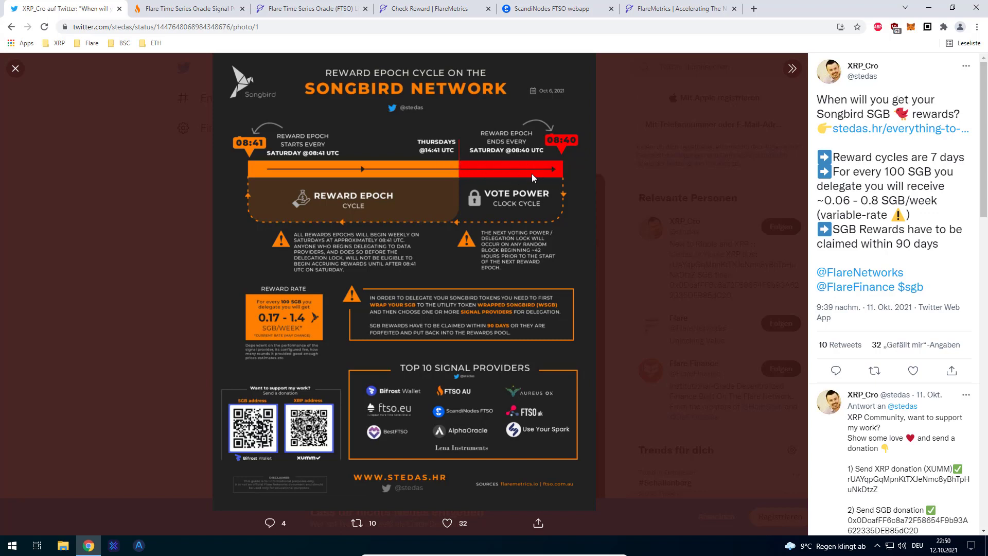
mouse_move(305, 129)
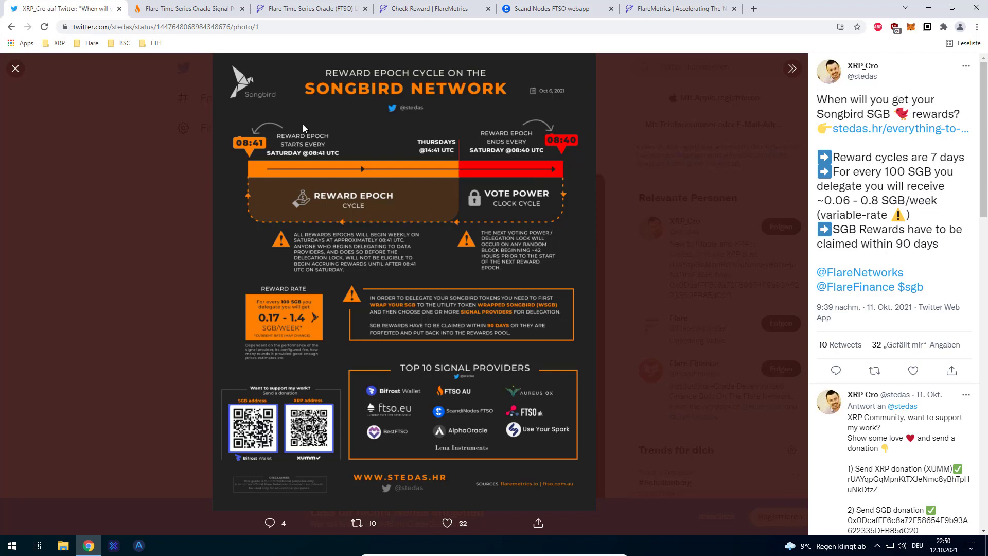
mouse_move(498, 151)
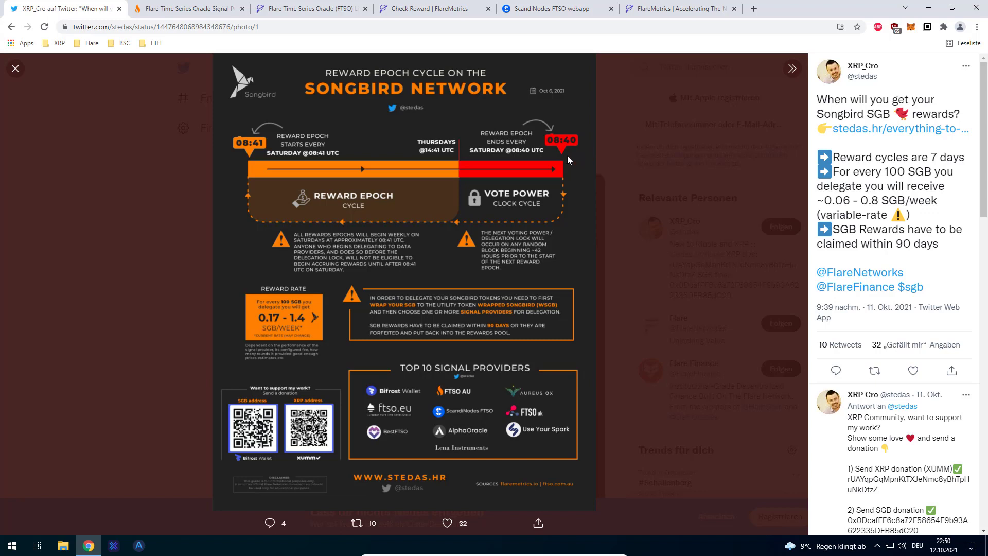
mouse_move(313, 136)
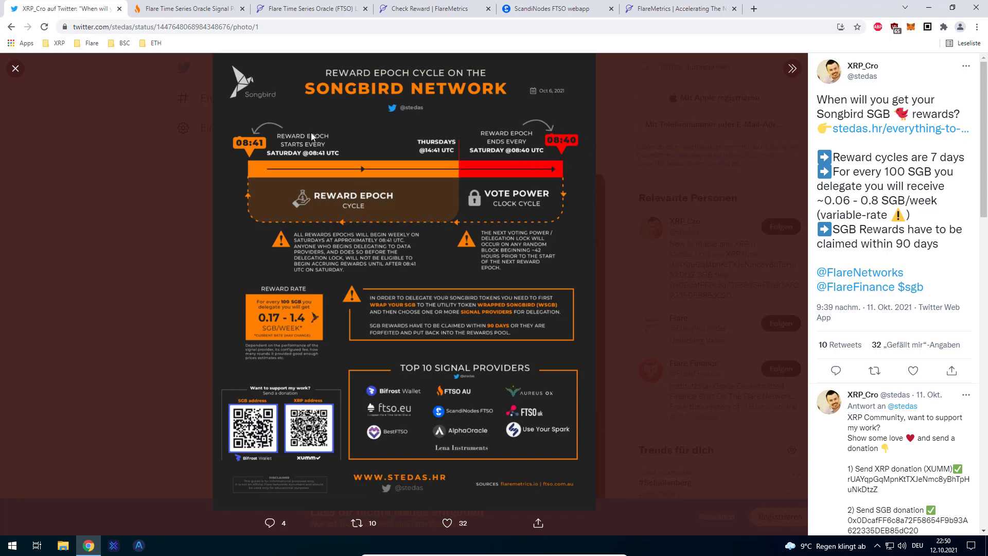
mouse_move(531, 130)
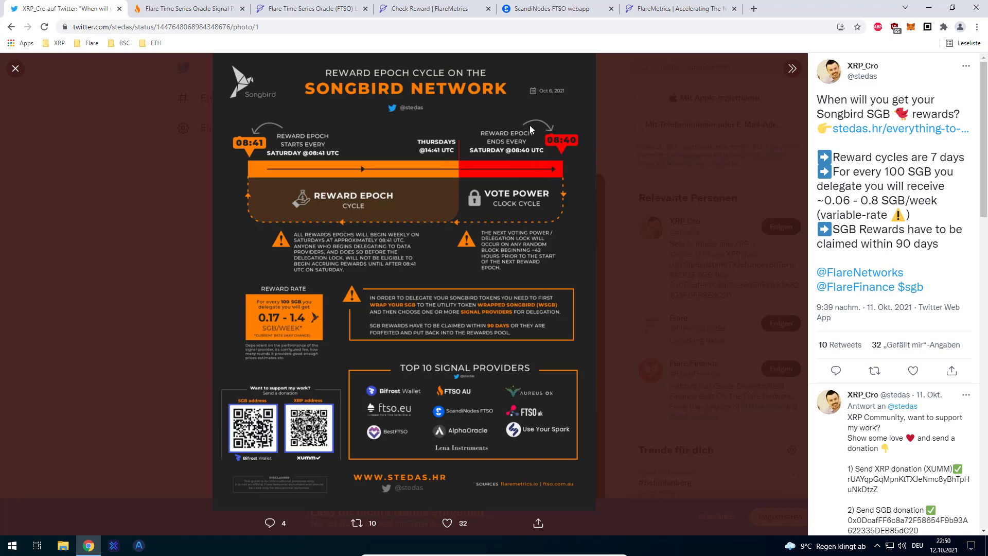
mouse_move(536, 154)
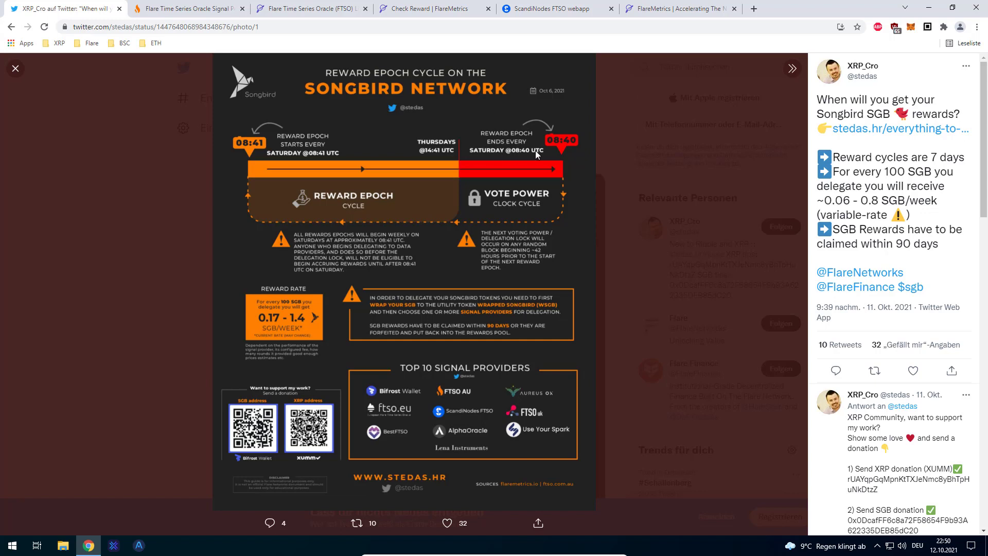
mouse_move(561, 156)
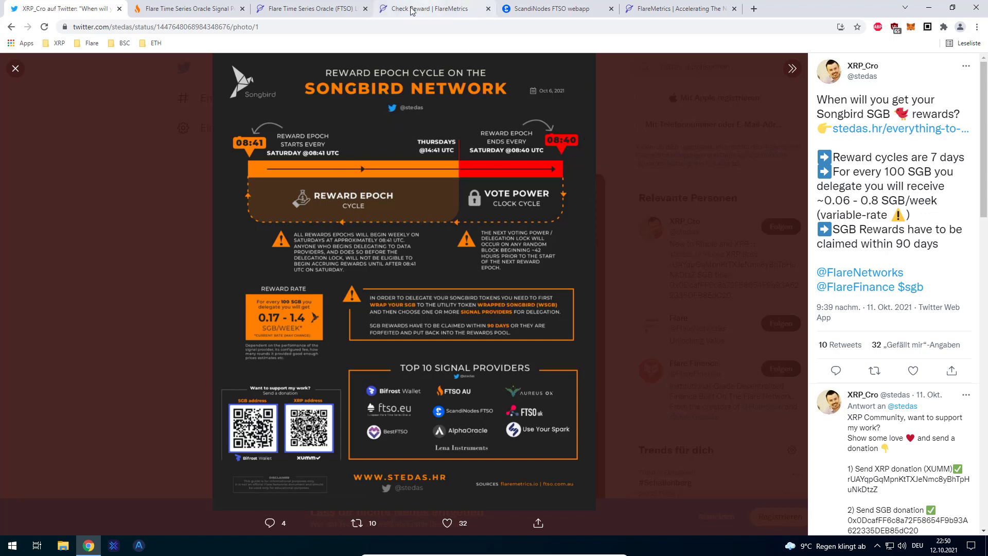
Step: Check the wallet address on FlareMetrics, showing 10.25 SGB current plus 7.21 and 5.15 SGB earlier
left_click(309, 9)
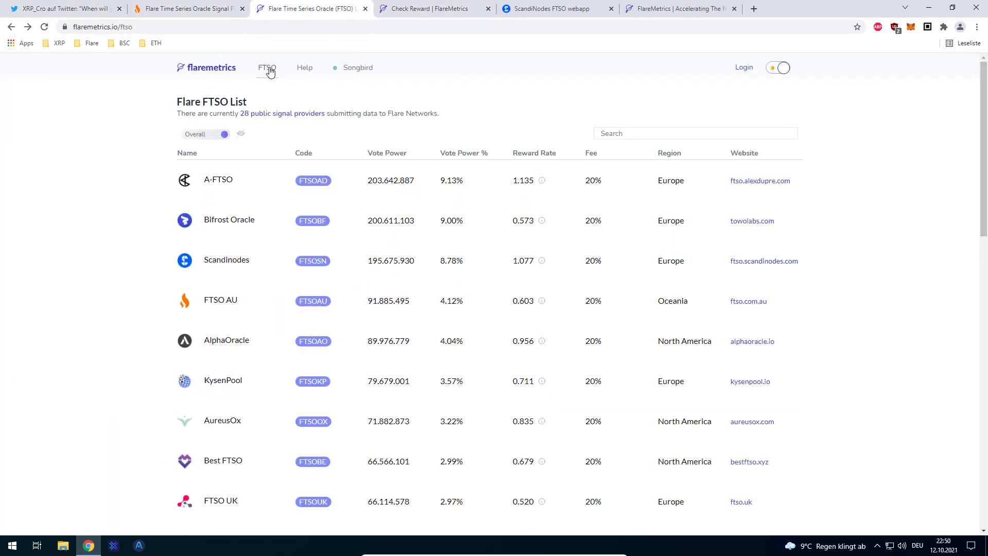
left_click(309, 8)
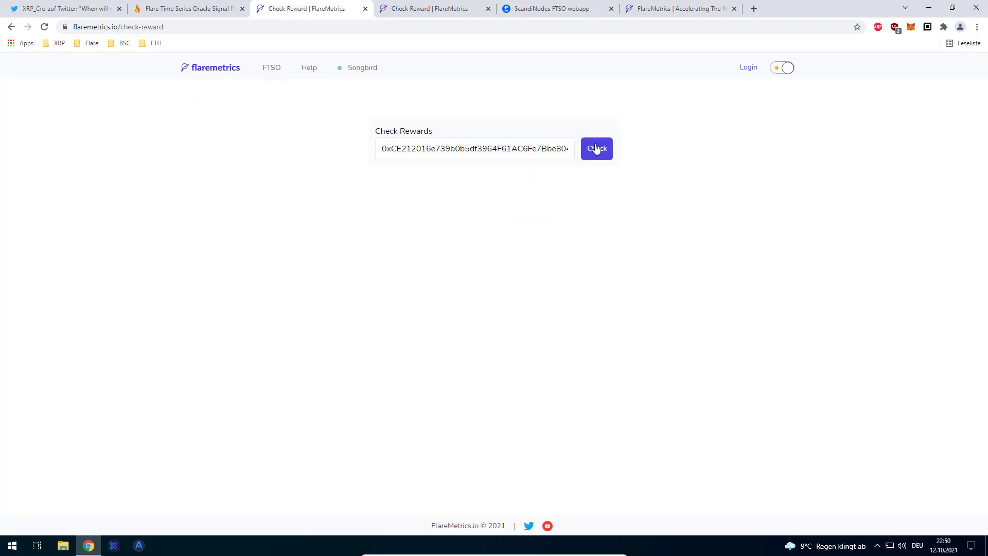
left_click(595, 148)
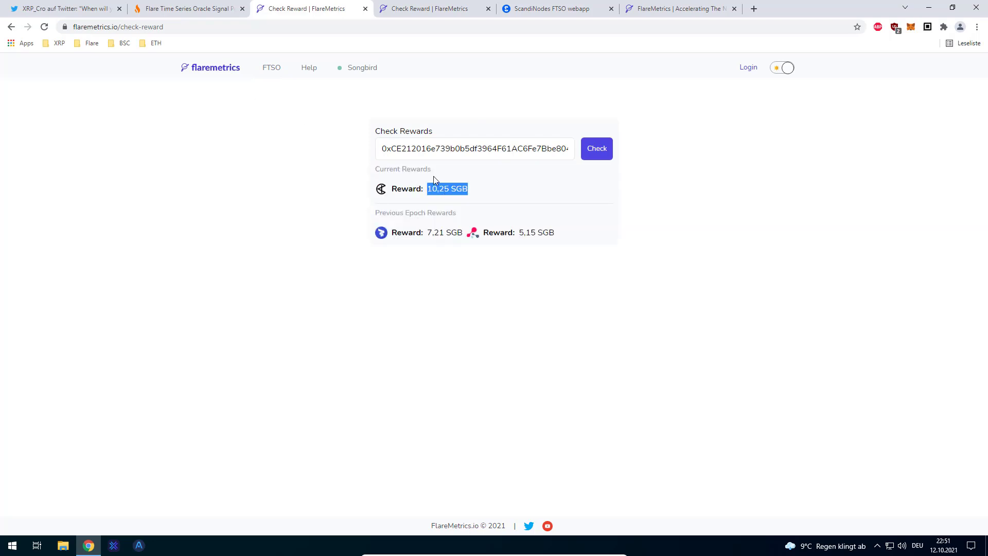
mouse_move(931, 517)
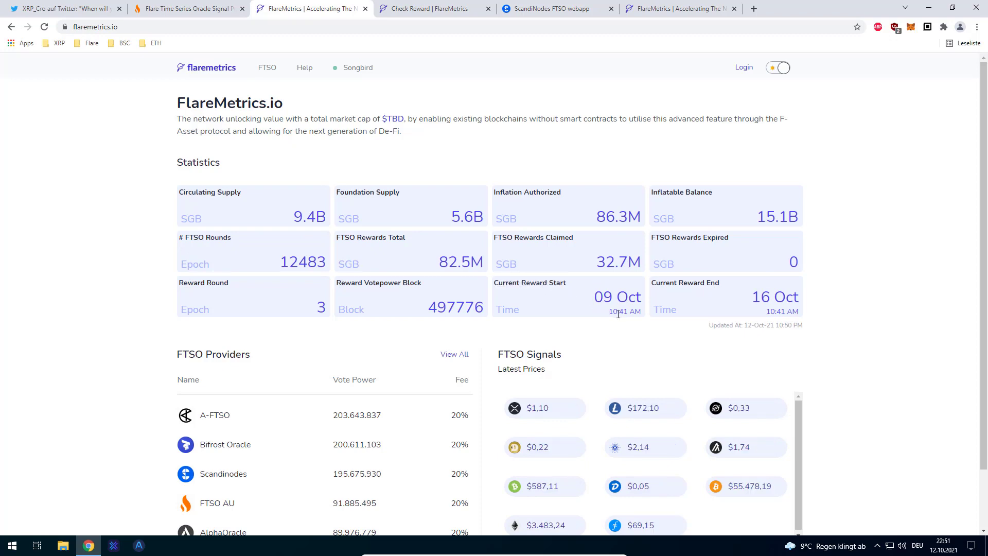
double_click(612, 311)
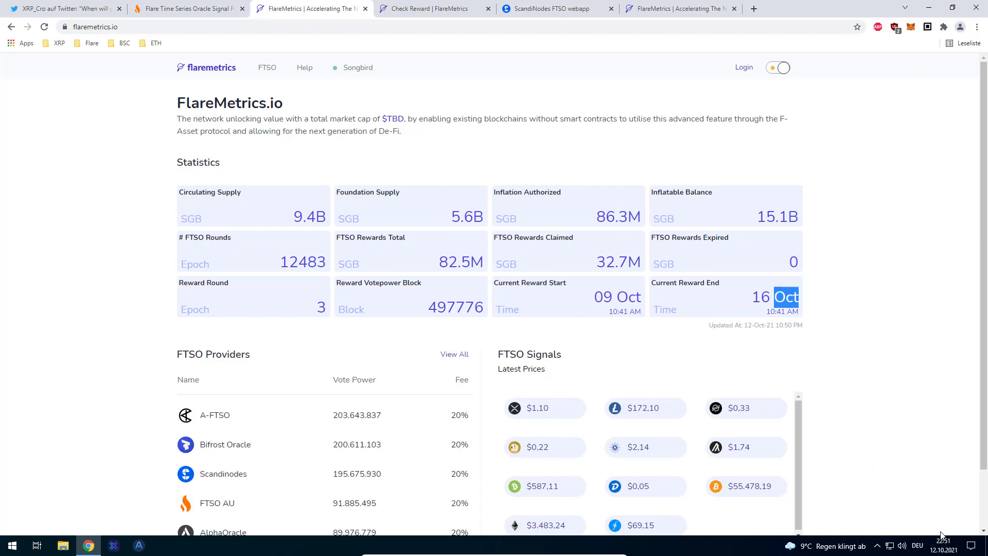
left_click(943, 545)
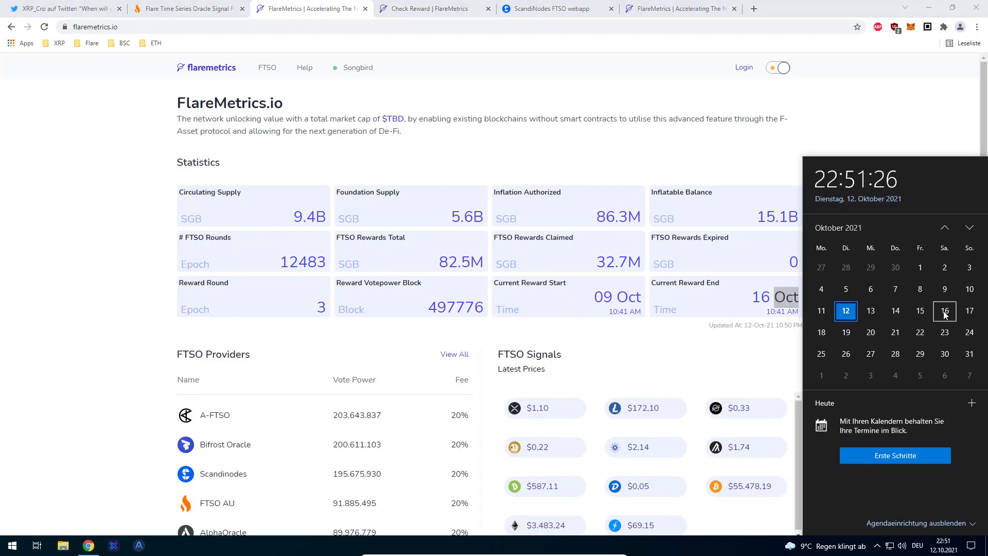
left_click(945, 311)
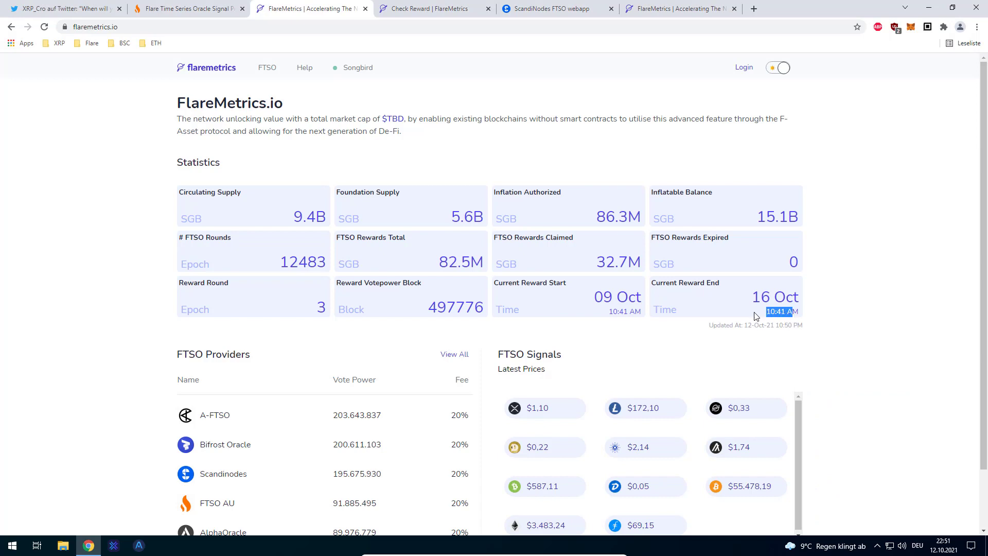
mouse_move(570, 296)
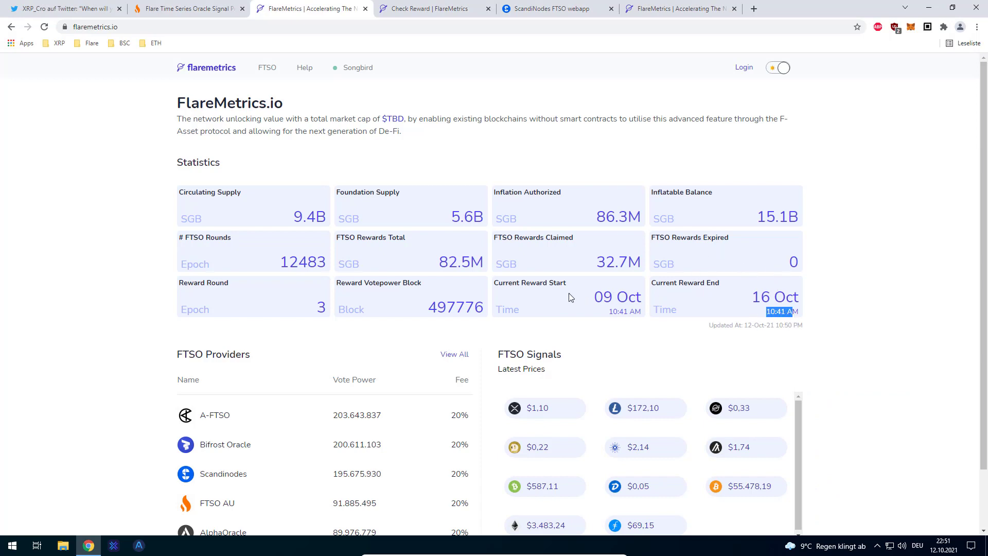
scroll("down", 3)
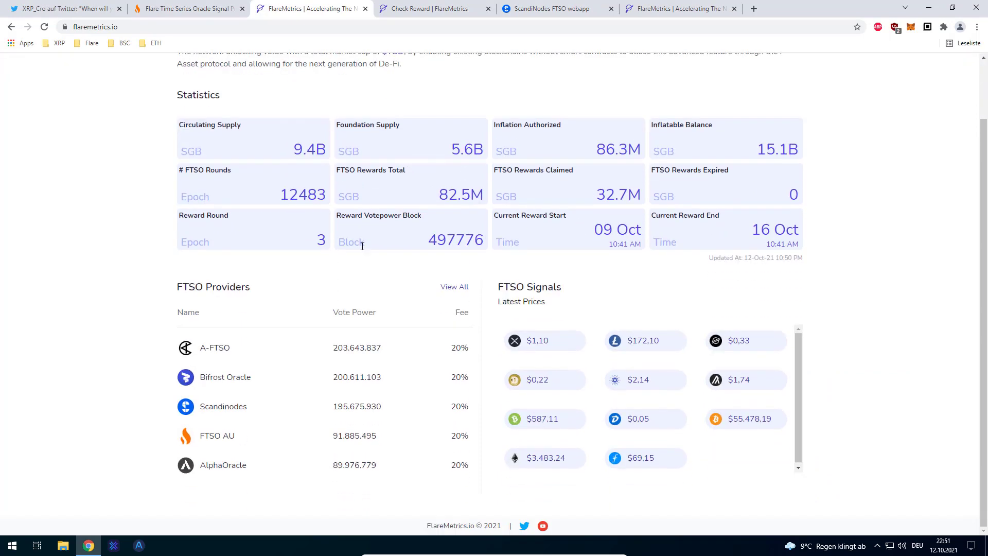
Step: Show the Flare FTSO provider list with vote power, fees and reward rate per 100 SGB
left_click(454, 288)
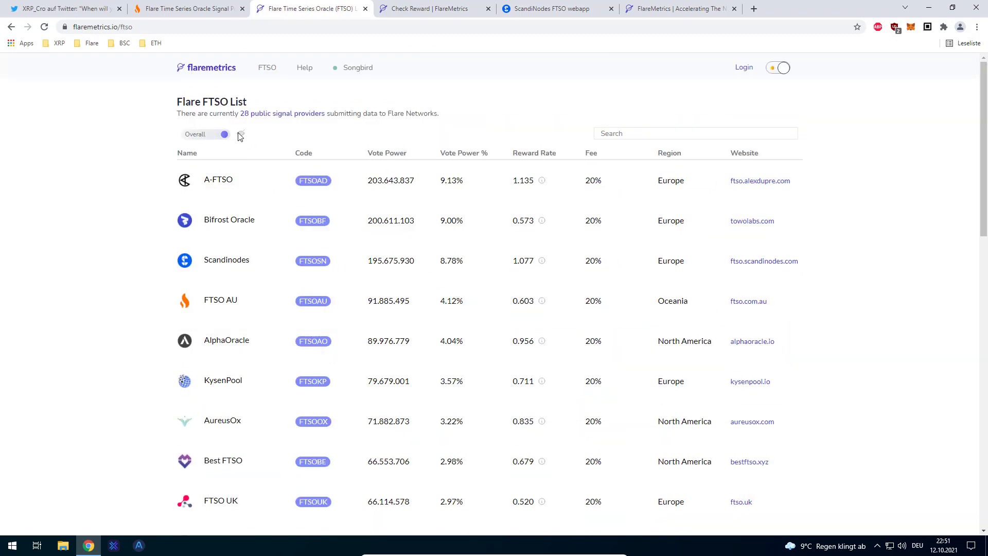
left_click_drag(201, 180, 391, 421)
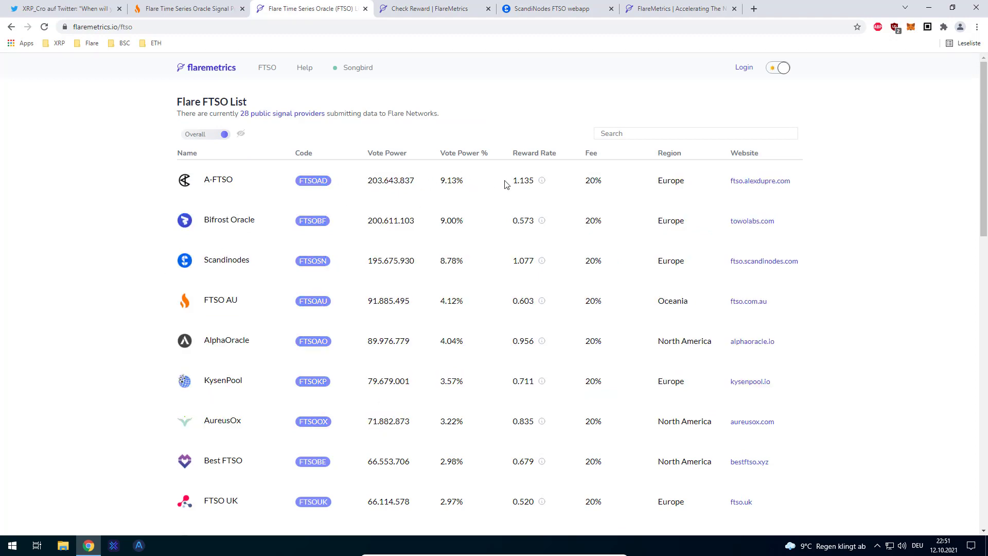
mouse_move(218, 183)
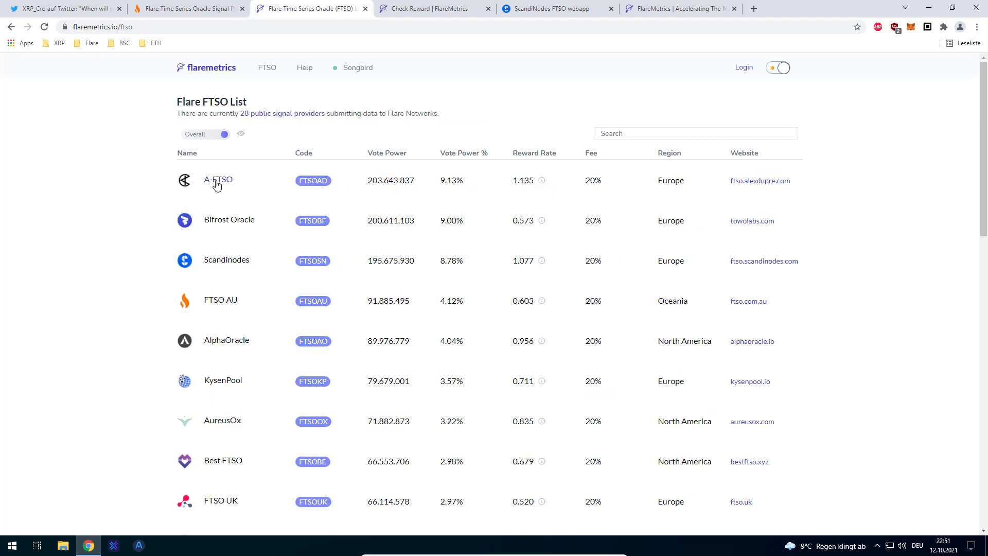
mouse_move(249, 191)
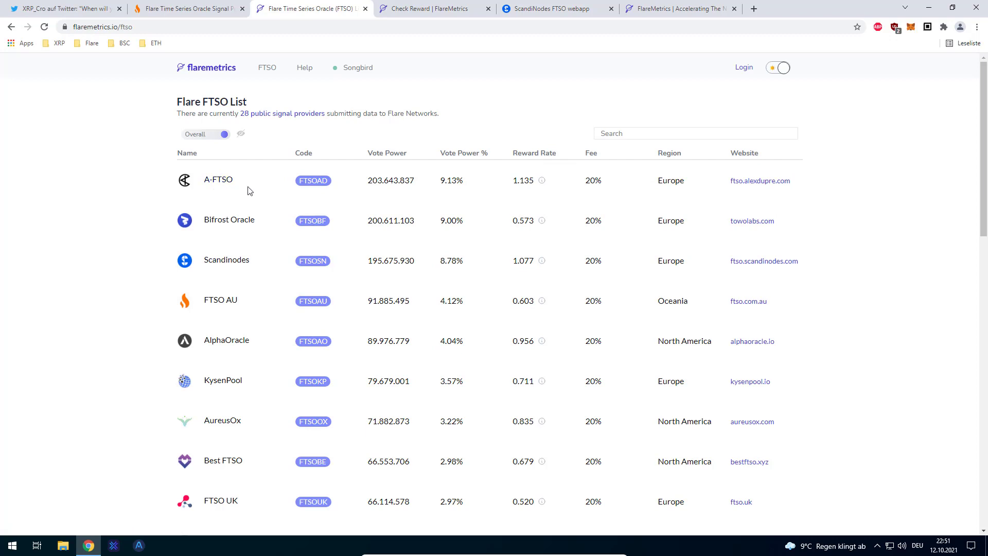
mouse_move(361, 189)
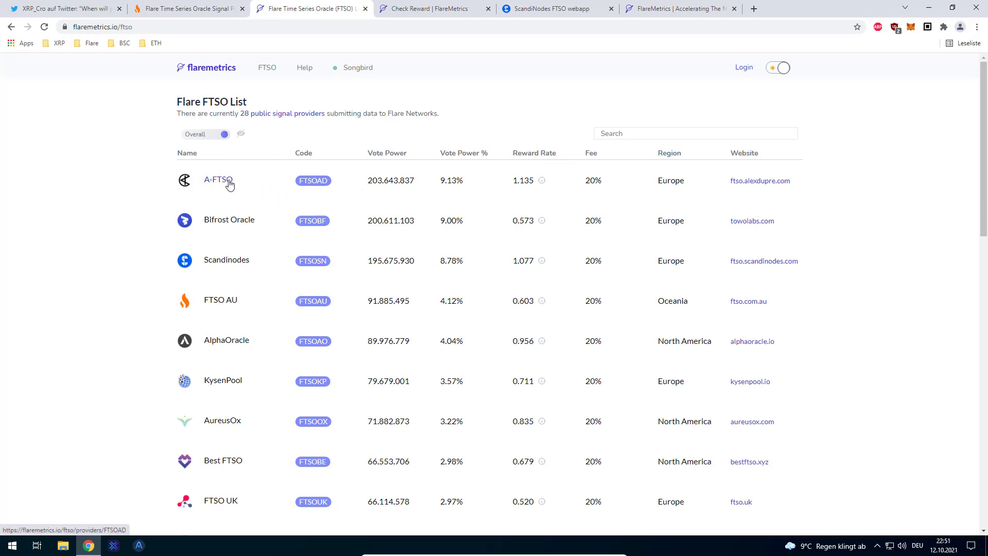
mouse_move(280, 183)
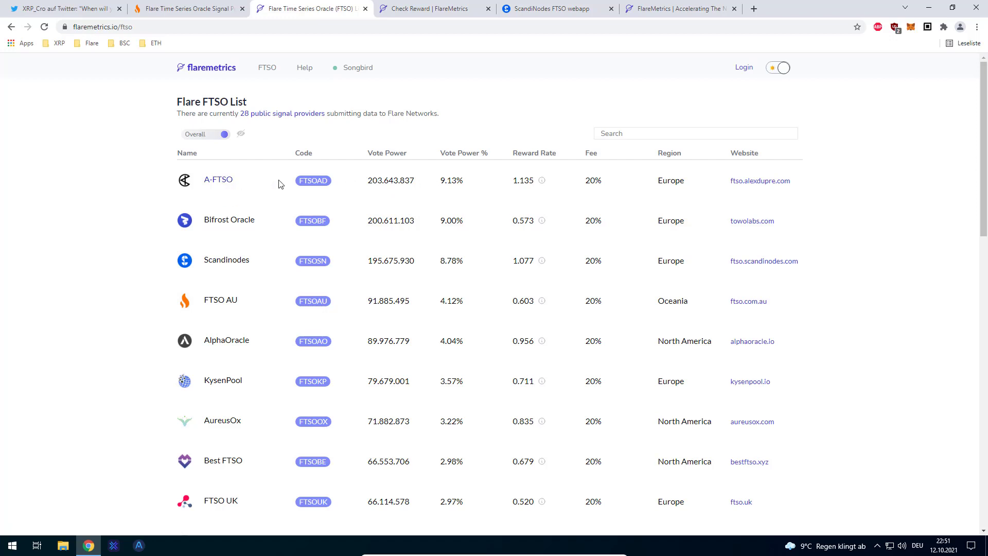
mouse_move(542, 226)
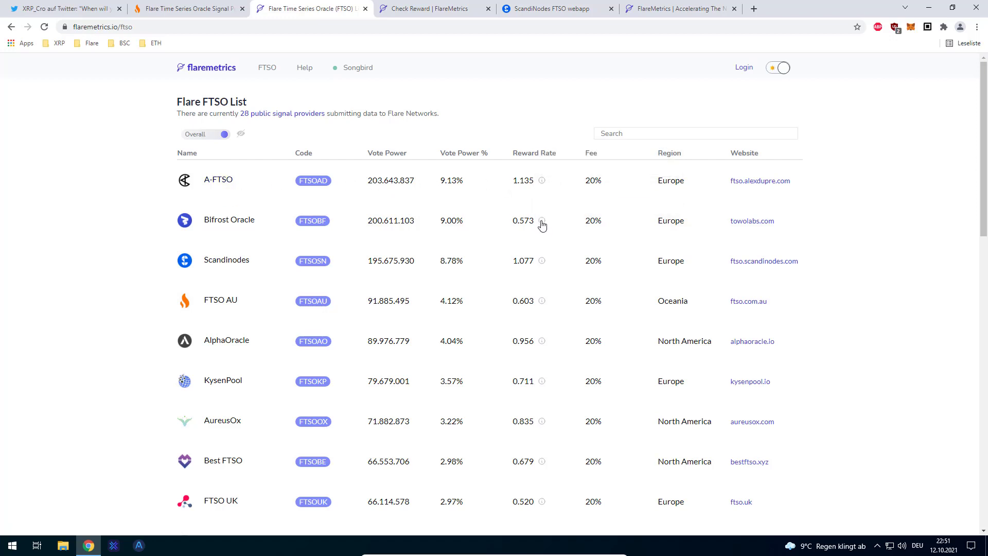
mouse_move(274, 194)
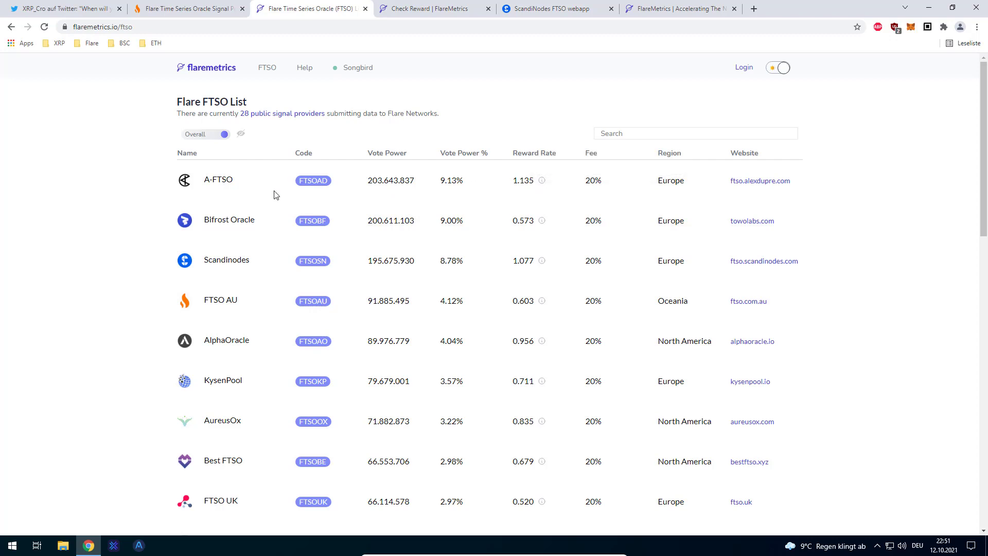
mouse_move(540, 181)
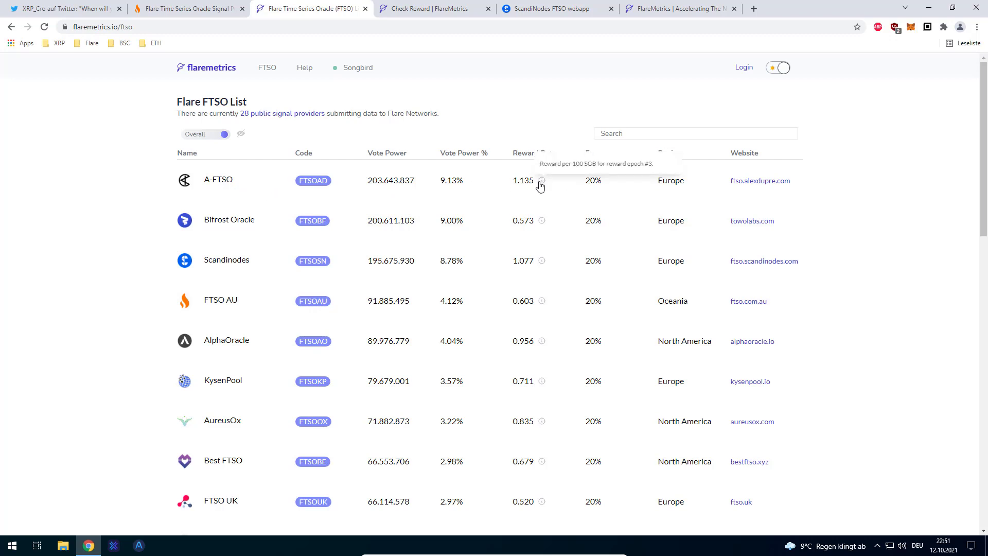
scroll("down", 3)
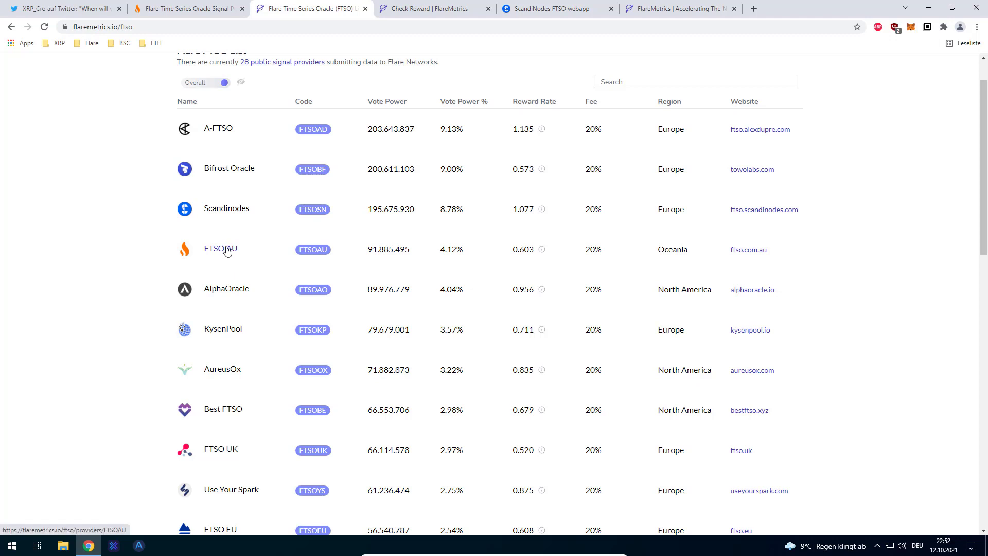
Step: Review FTSO AU's reward ratio chart and its own website, then go back to the FlareMetrics homepage
left_click(220, 249)
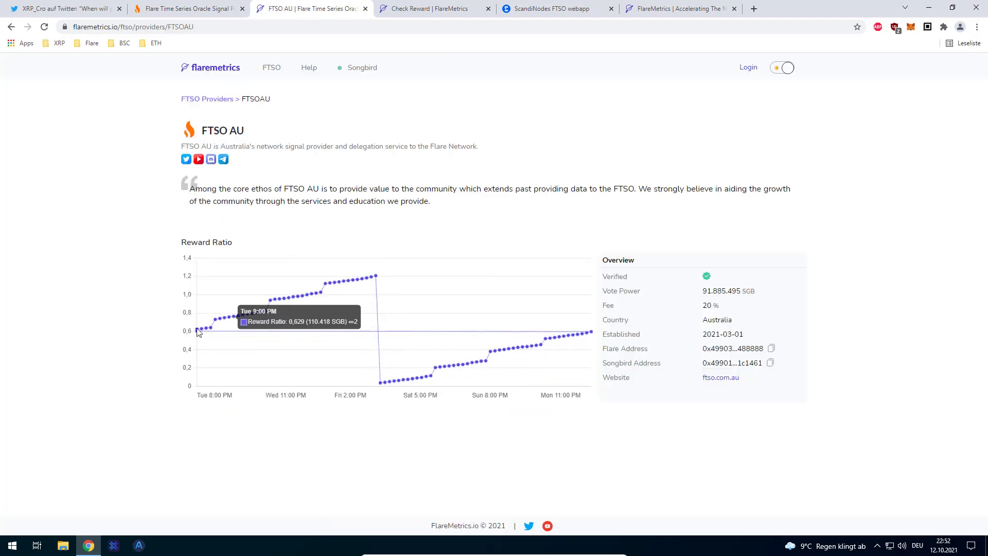
mouse_move(398, 378)
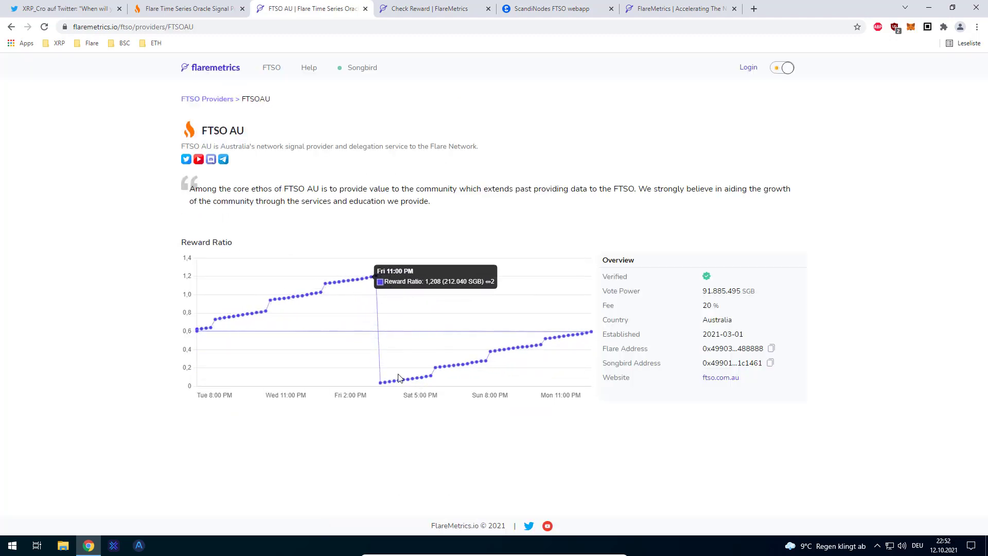
mouse_move(535, 343)
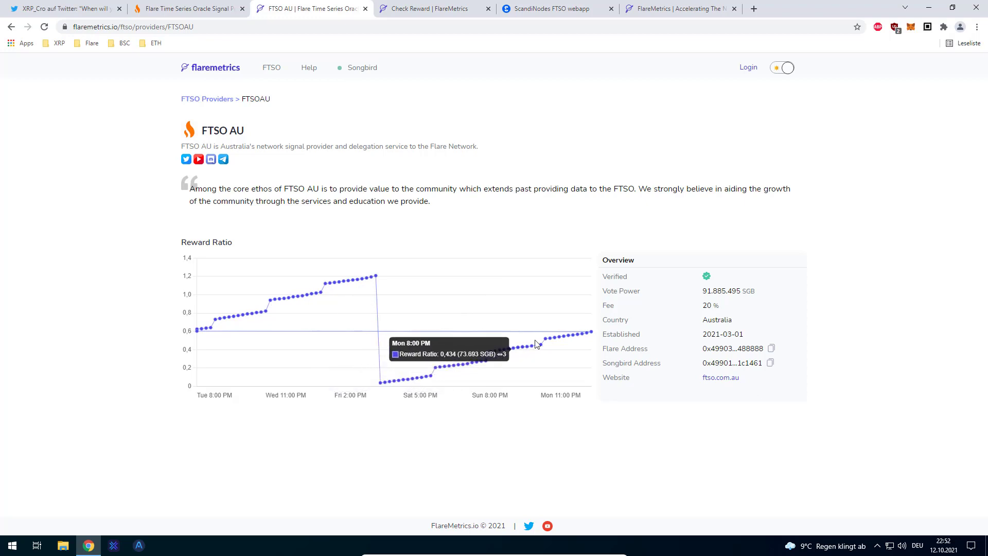
mouse_move(567, 334)
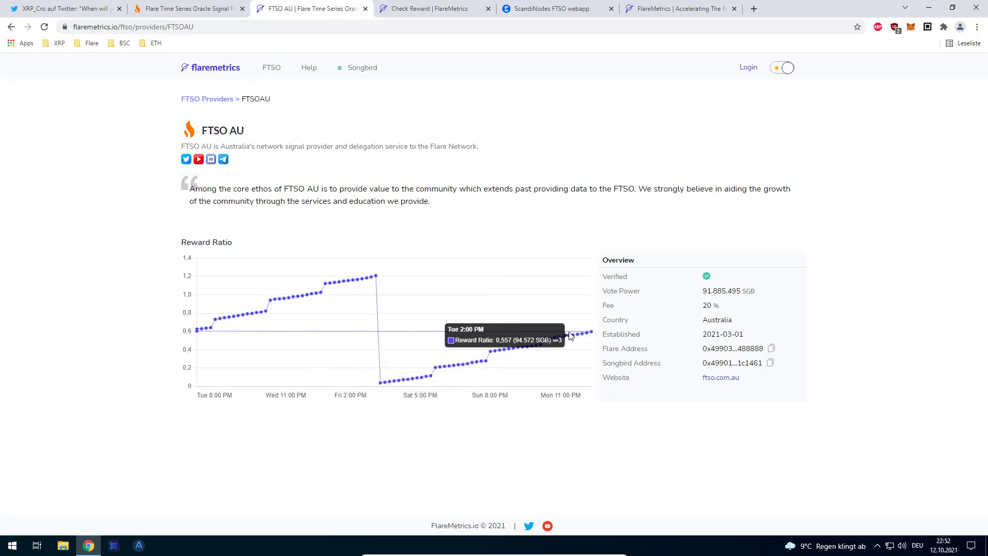
mouse_move(641, 315)
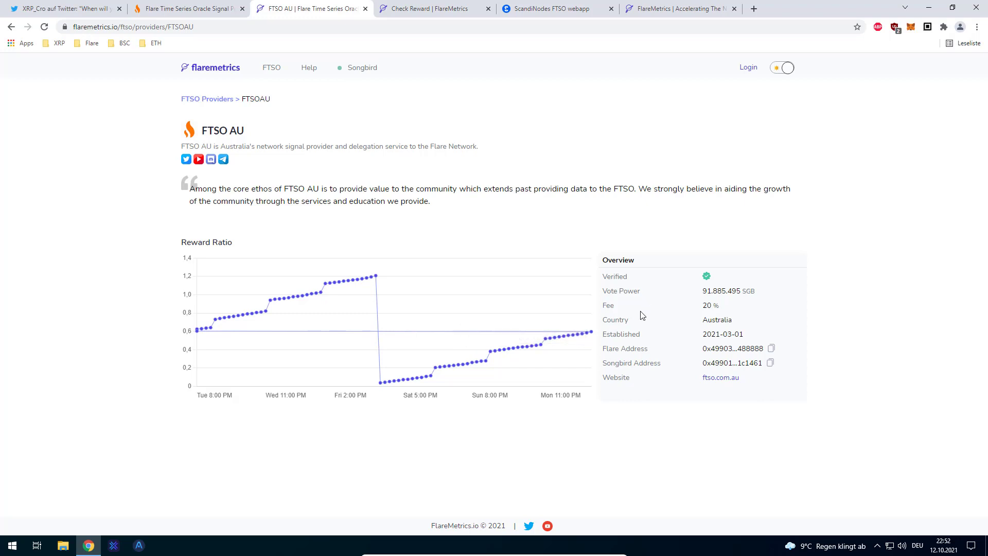
mouse_move(410, 320)
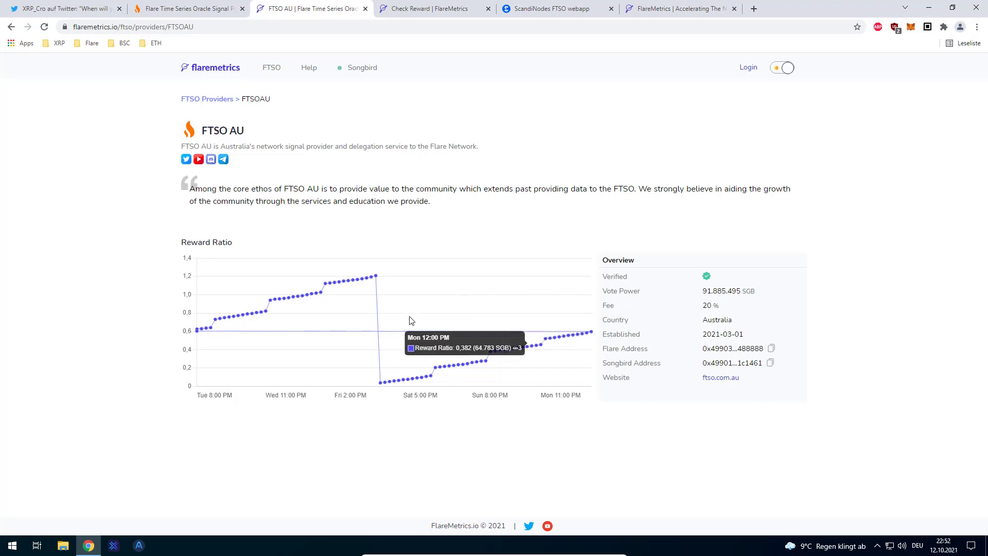
mouse_move(201, 332)
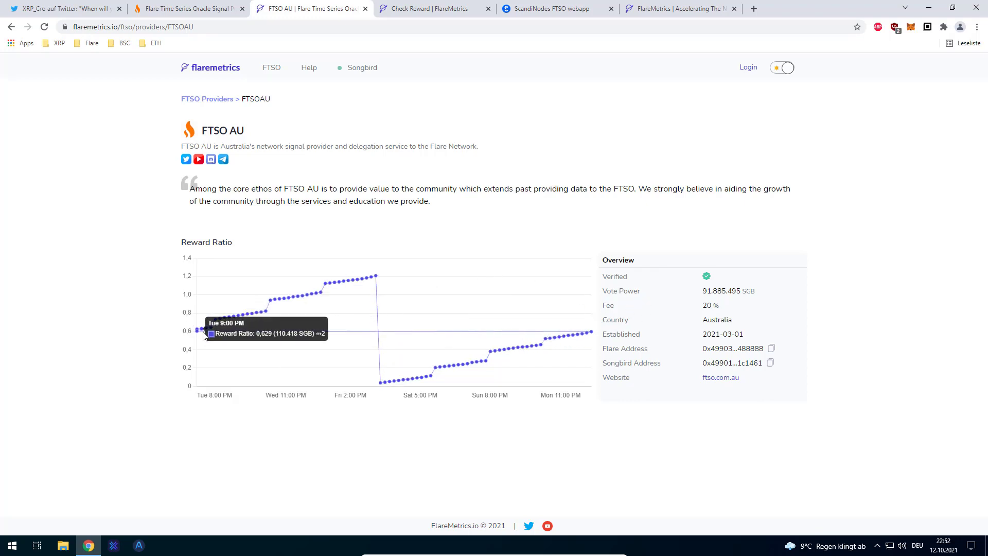
mouse_move(269, 297)
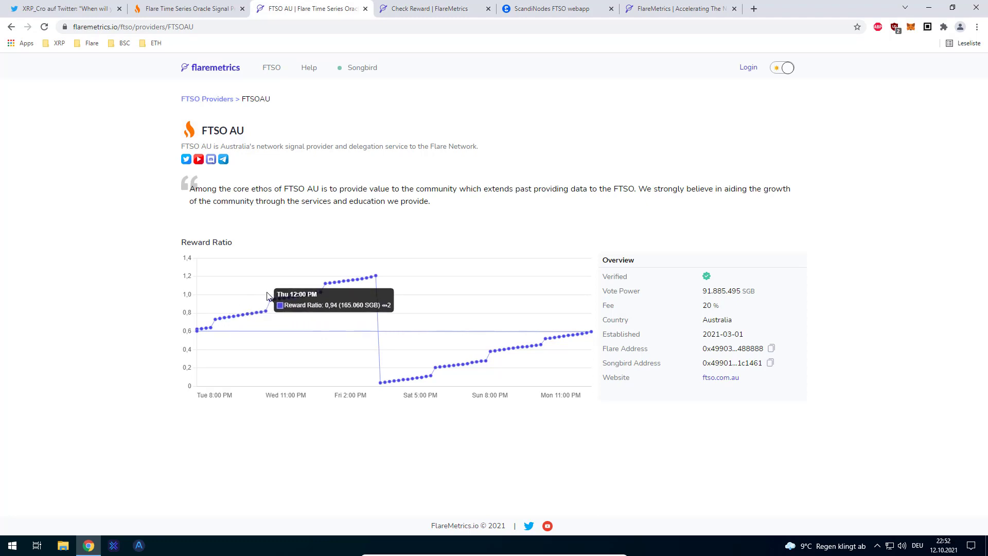
mouse_move(504, 43)
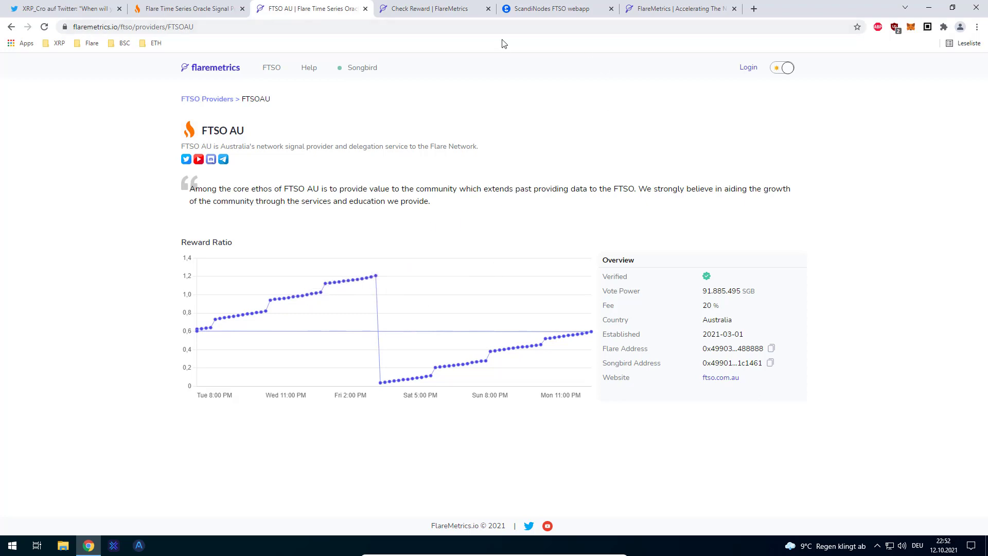
mouse_move(380, 382)
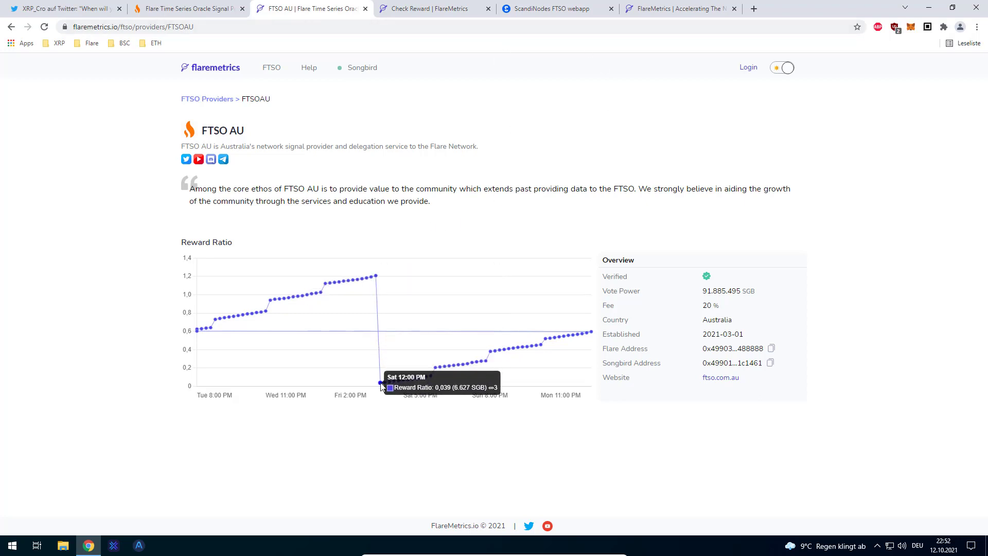
left_click(187, 8)
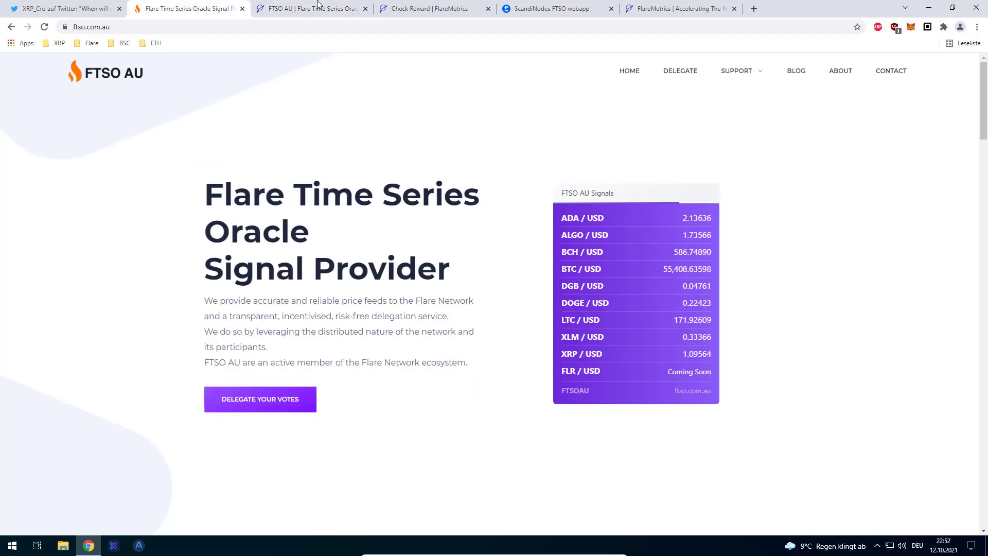
left_click(308, 8)
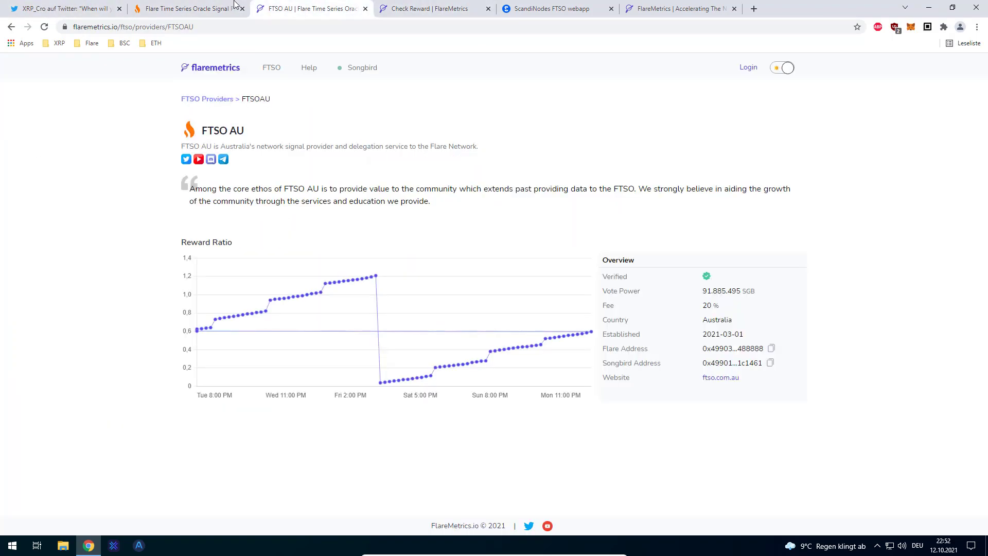
left_click(210, 67)
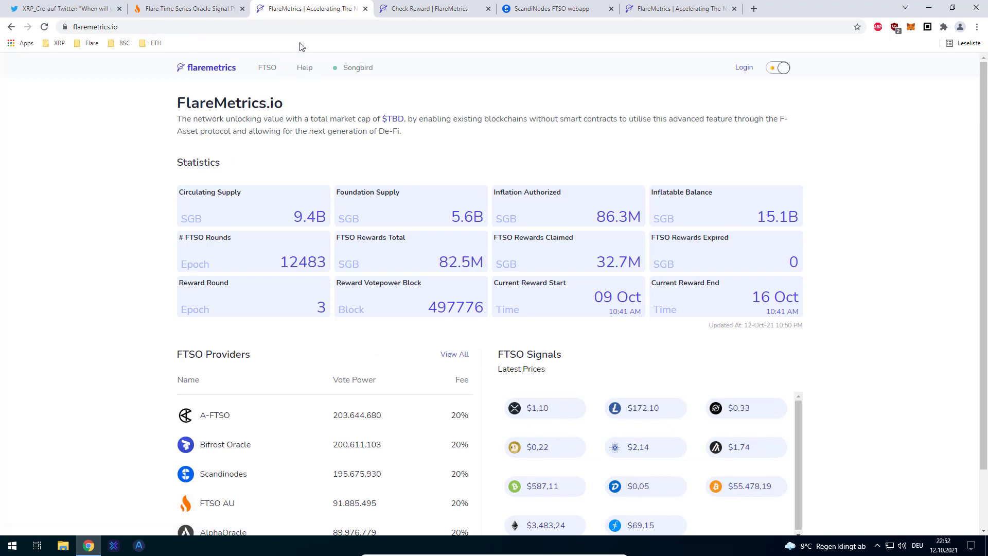
left_click(63, 9)
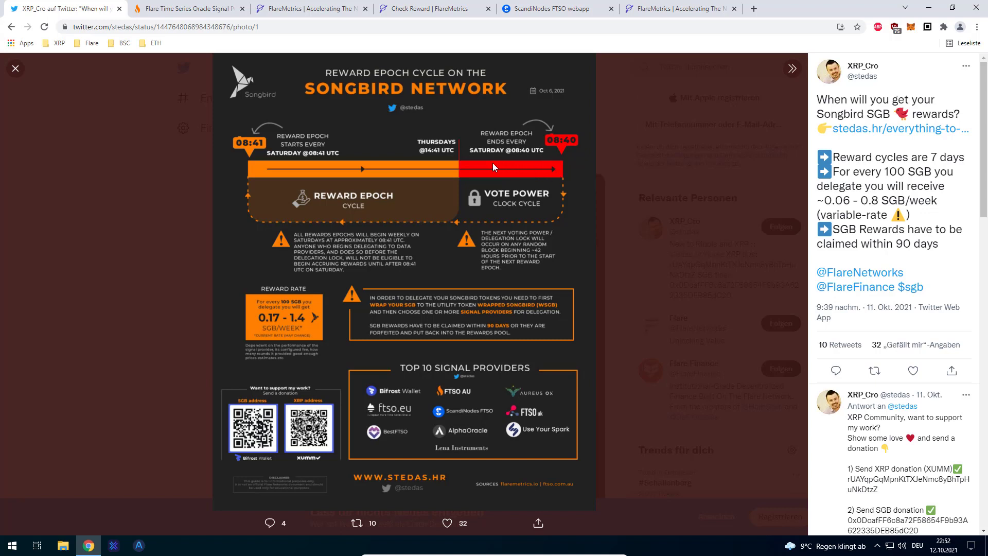
mouse_move(540, 168)
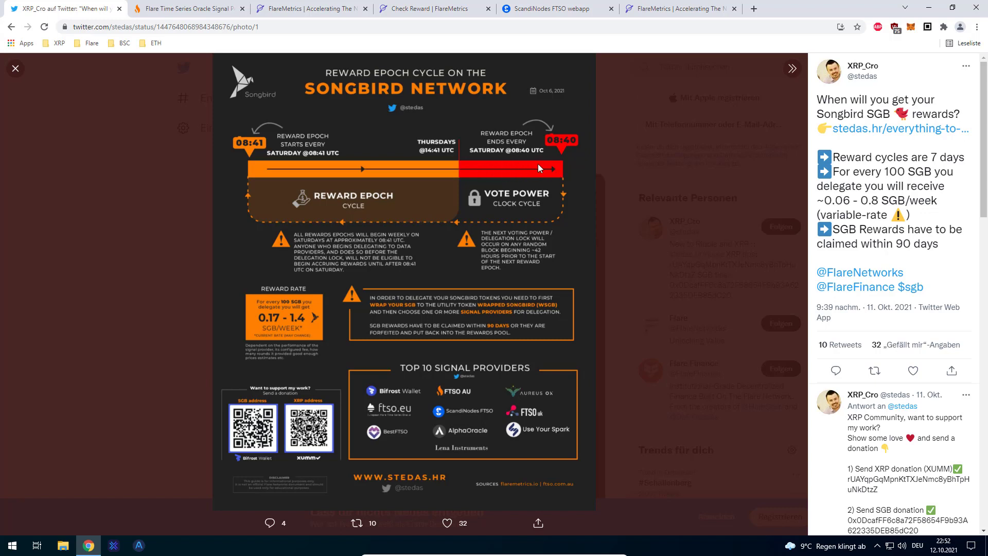
mouse_move(465, 133)
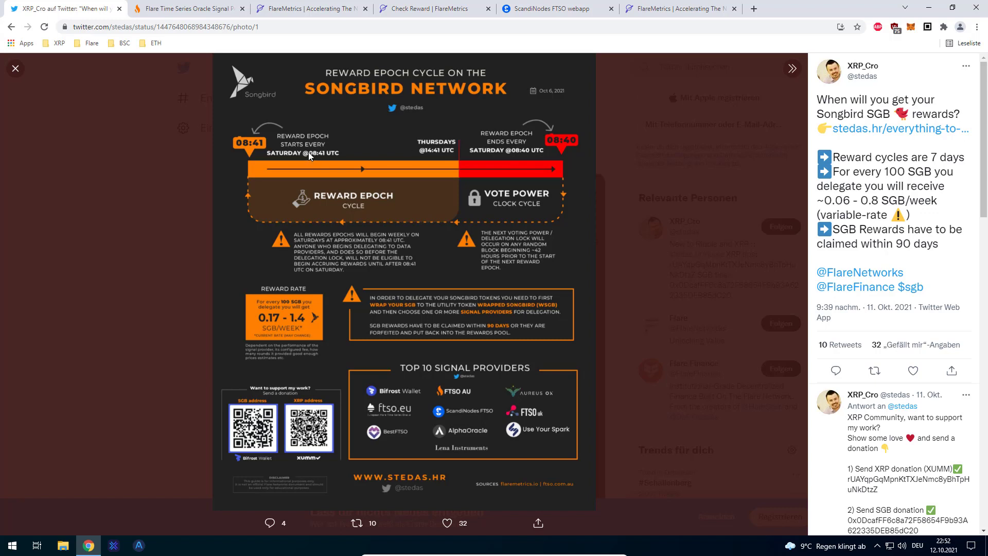
mouse_move(526, 165)
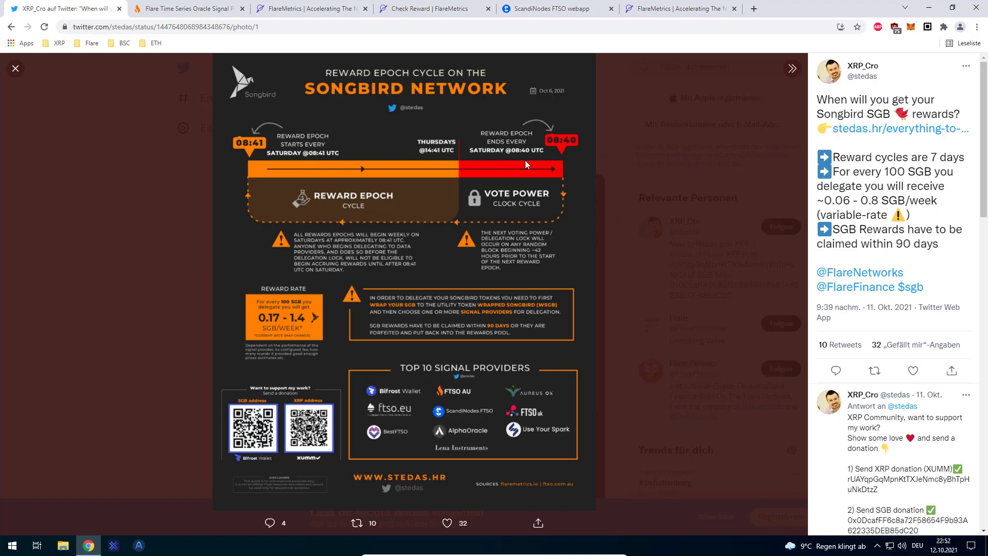
mouse_move(473, 221)
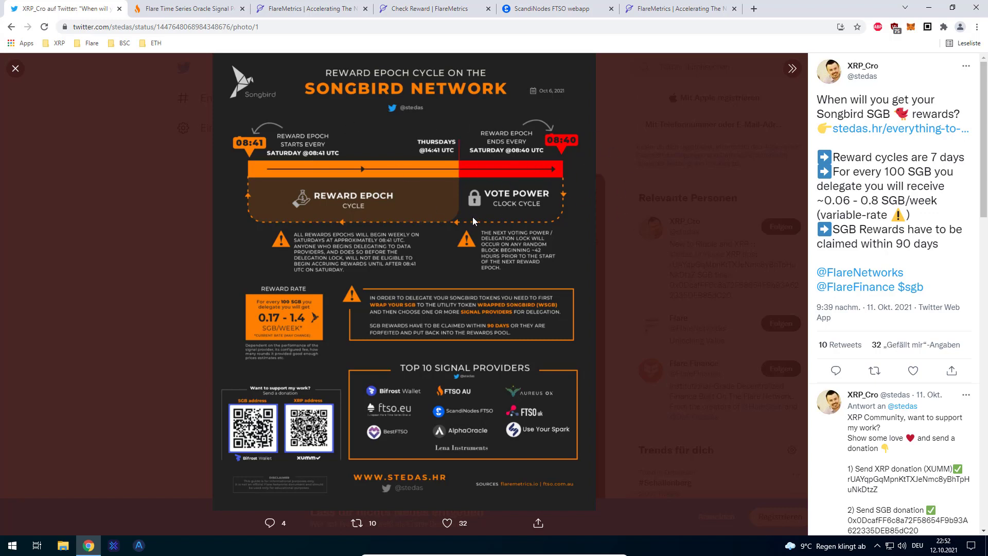
mouse_move(537, 12)
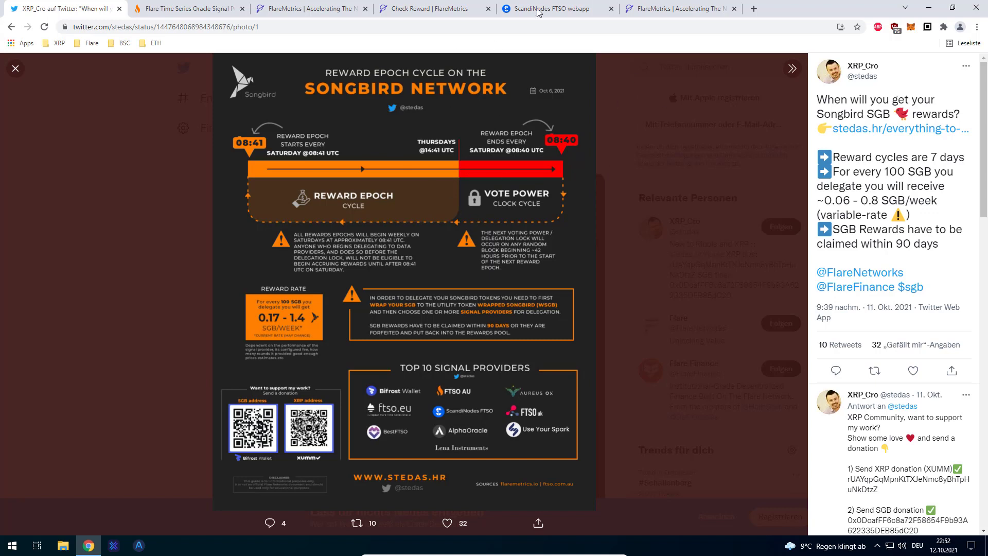
mouse_move(650, 206)
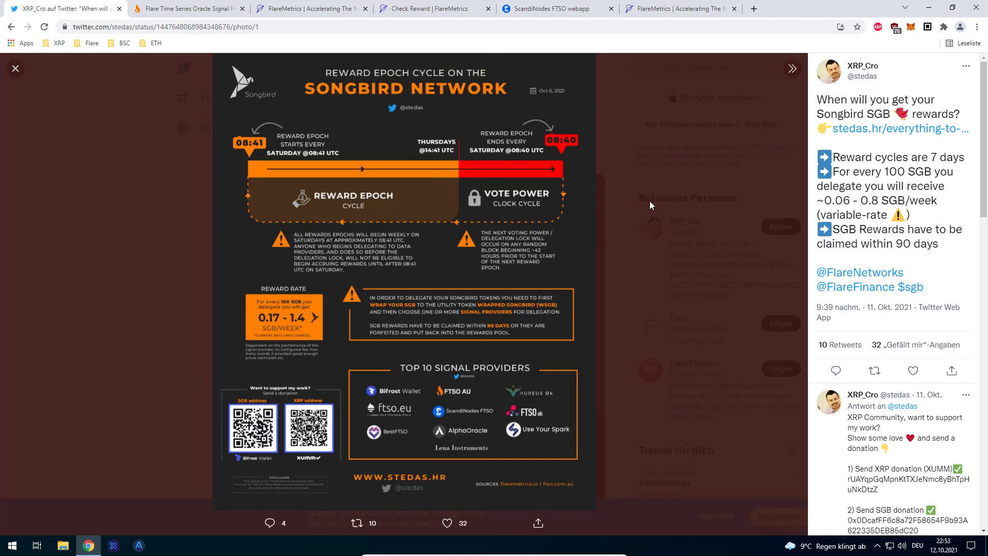
mouse_move(495, 178)
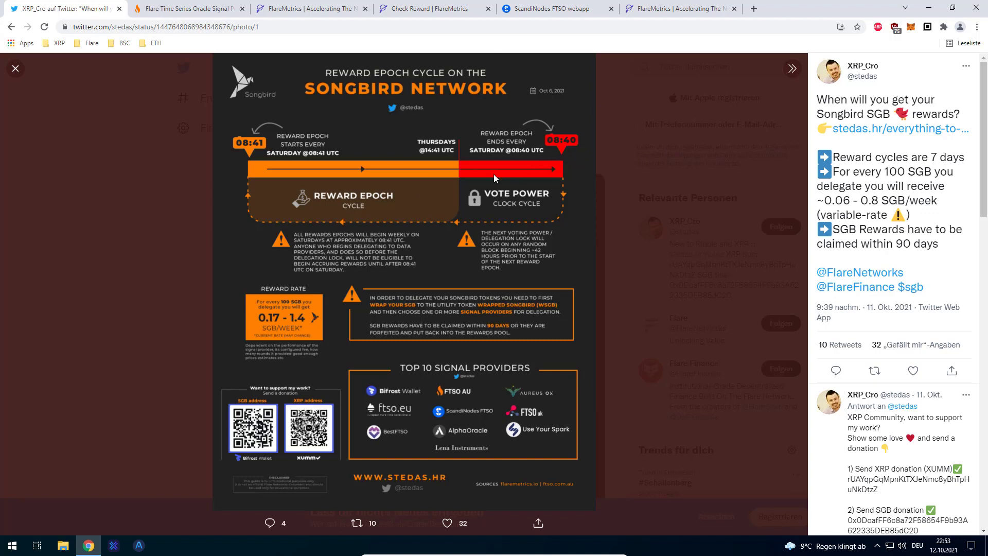
mouse_move(474, 233)
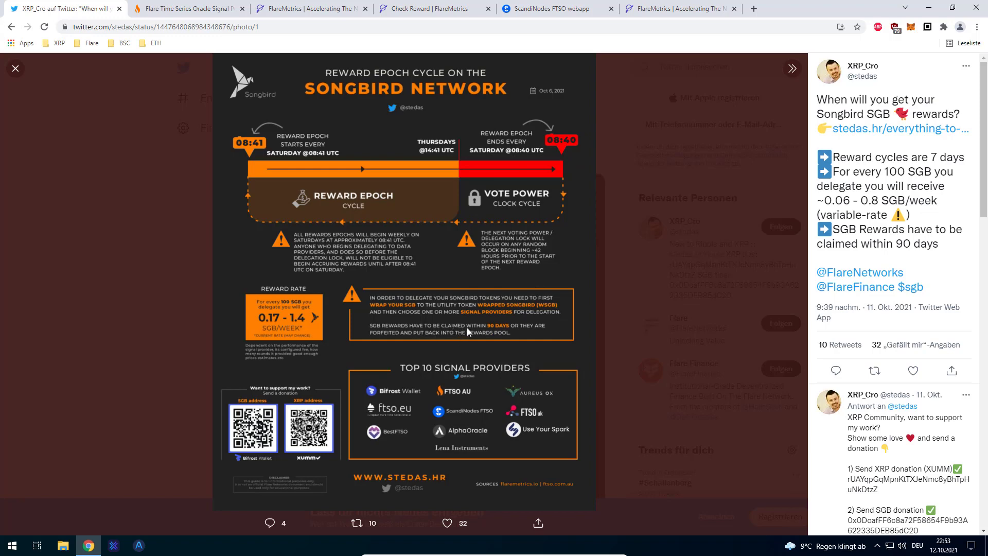
mouse_move(503, 333)
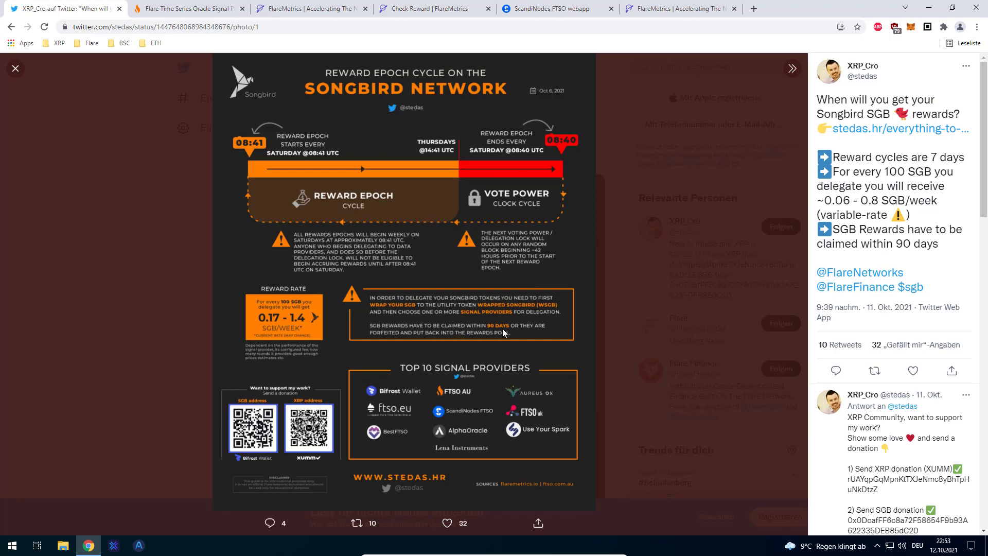
Step: Show the FlareMetrics Statistics panel with FTSO Rewards Total of 82.5M SGB and the reward round
left_click(680, 8)
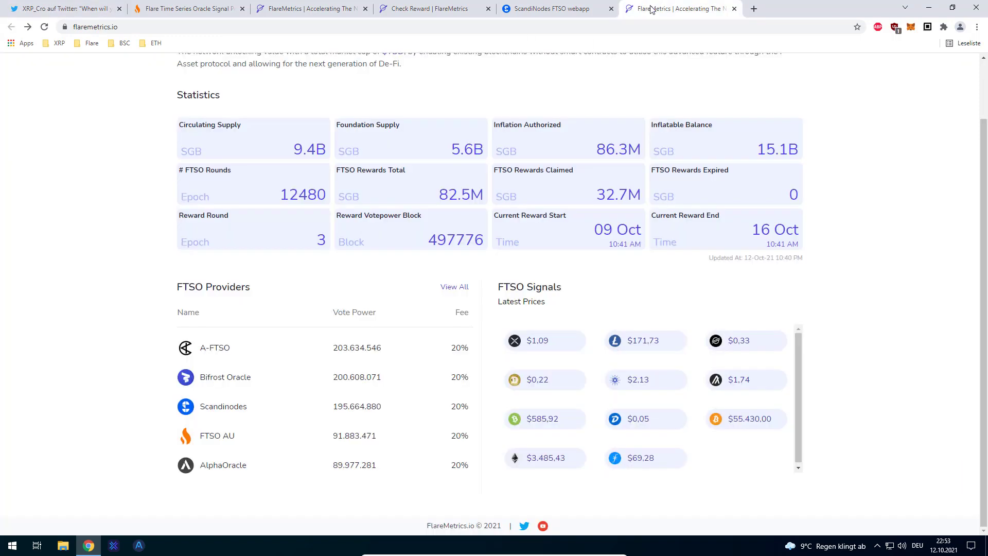
scroll("up", 3)
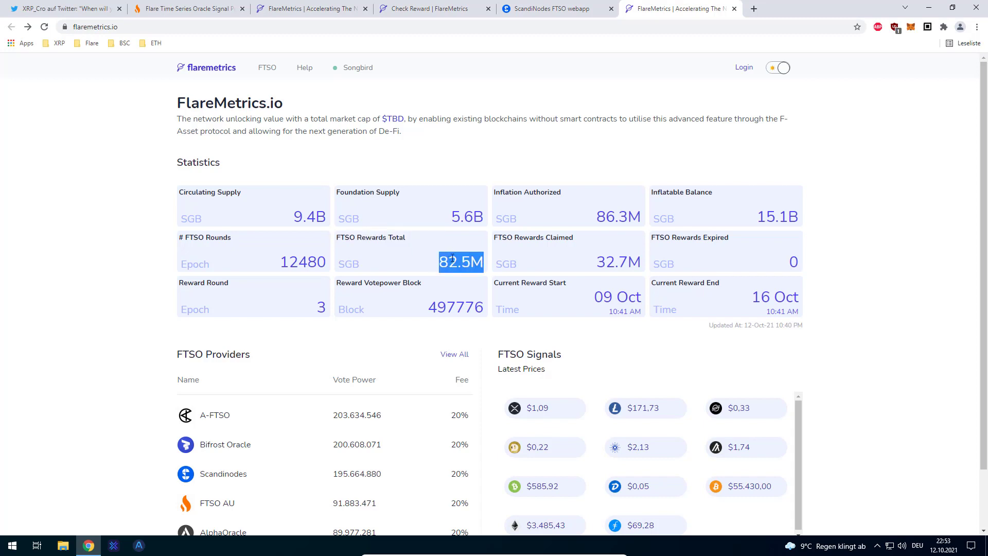
mouse_move(439, 240)
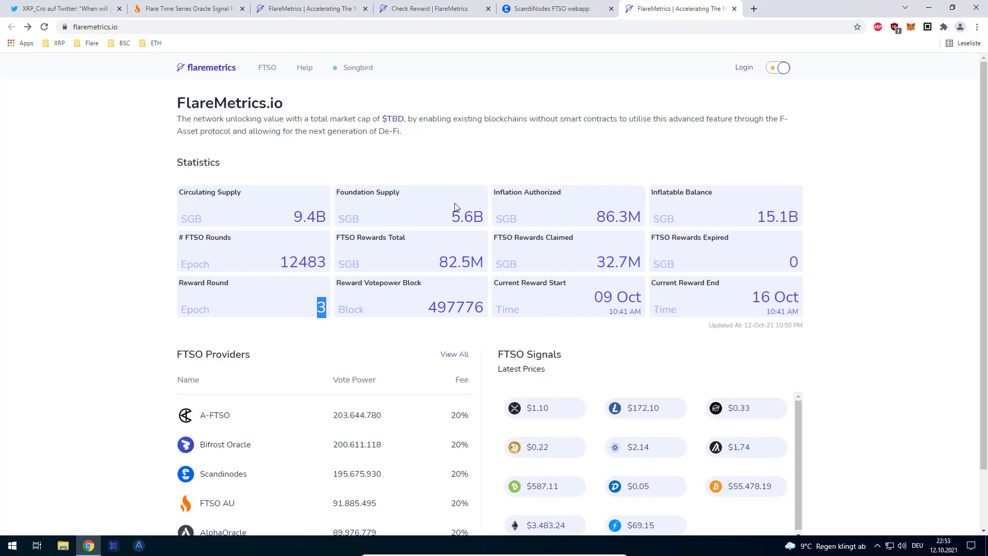
mouse_move(357, 222)
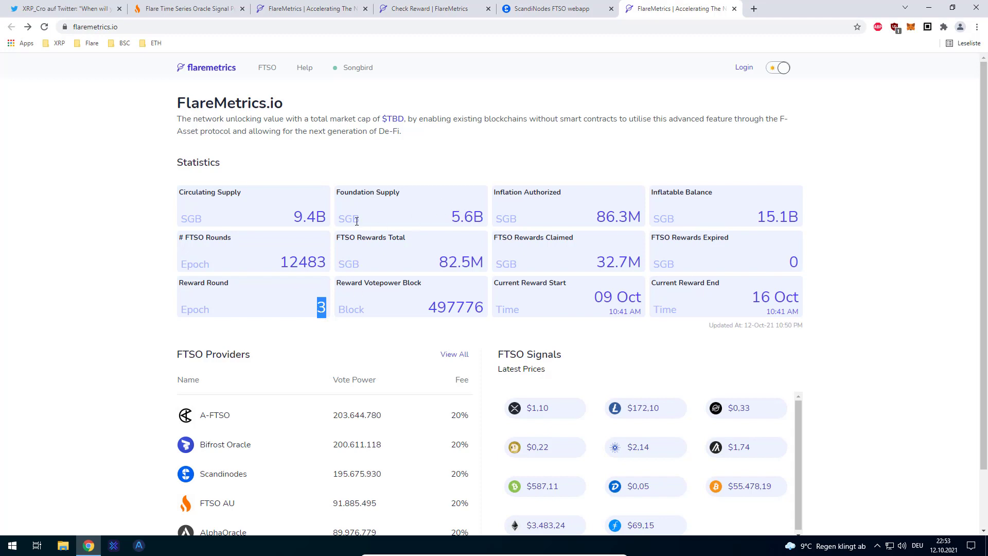
mouse_move(482, 270)
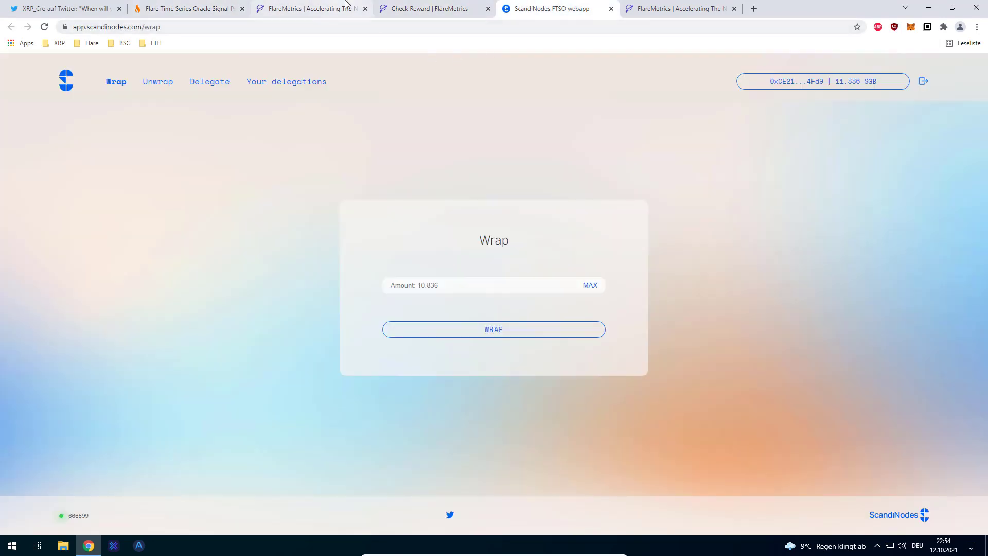
mouse_move(402, 63)
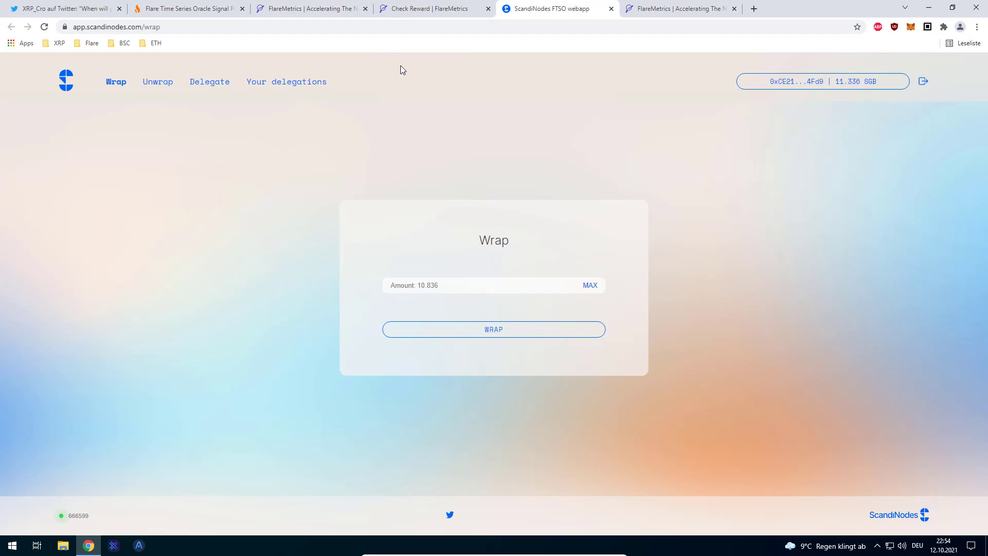
mouse_move(642, 130)
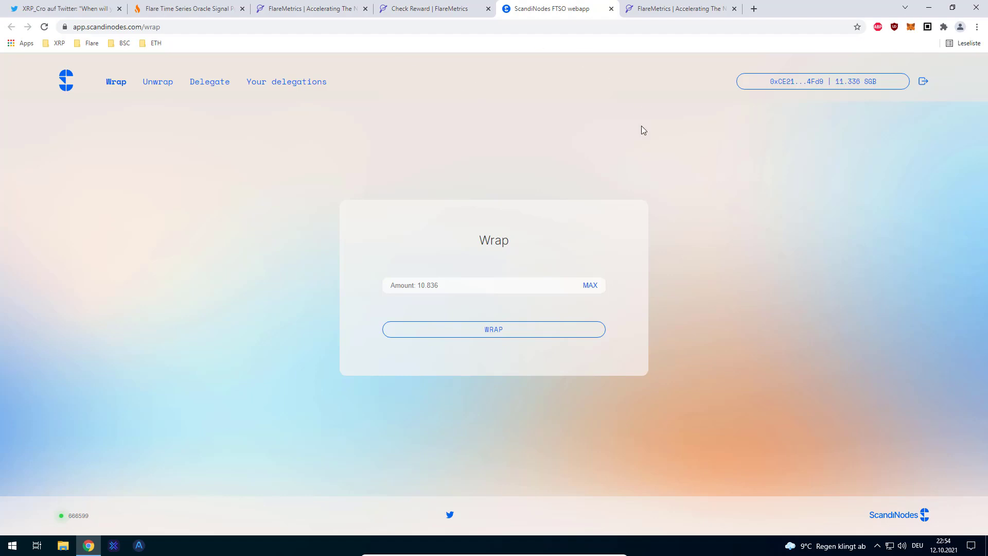
Step: Enter 2 as the SGB amount on the ScandiNodes Wrap page
left_click(477, 285)
type("0")
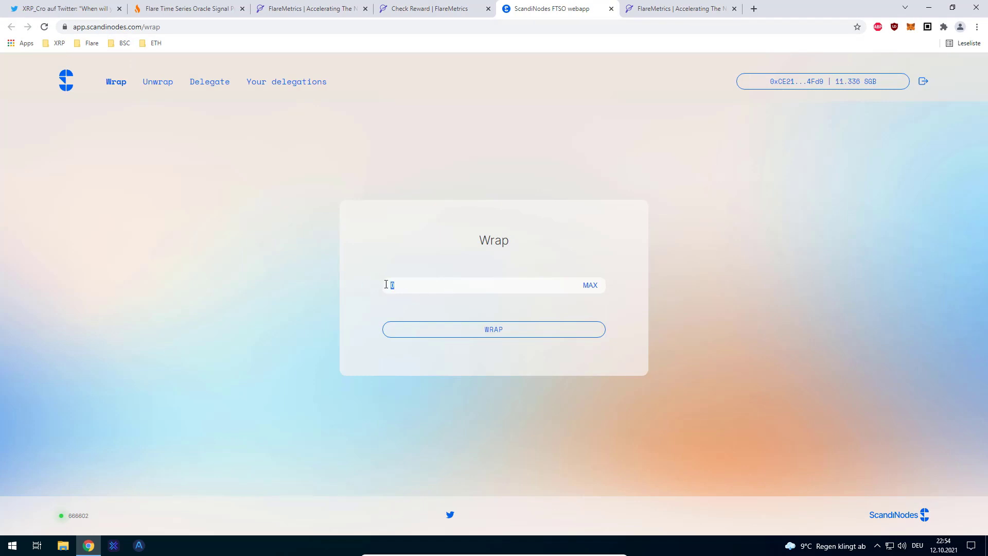
type("2")
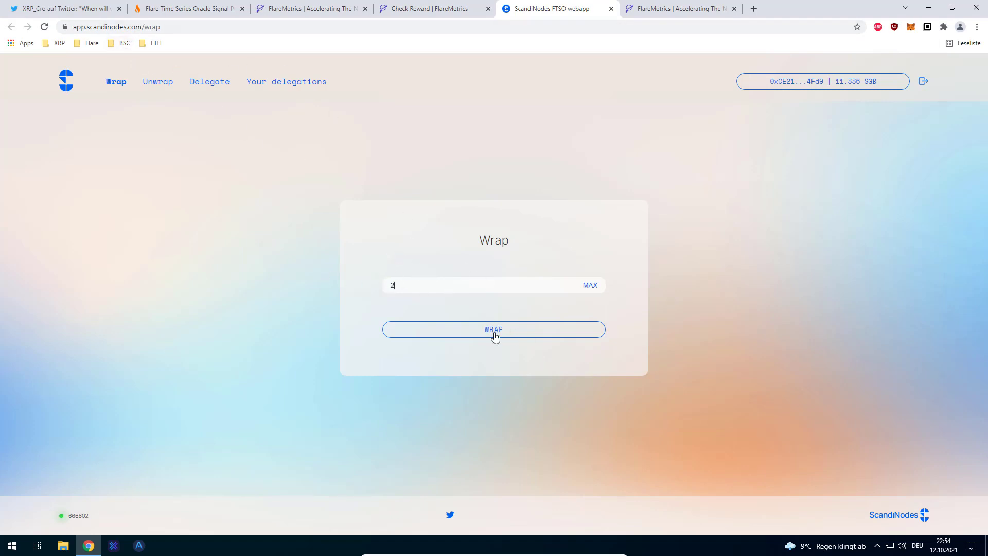
Step: Wrap 2 SGB and confirm the transaction (0.070314 SGB gas) in MetaMask
left_click(492, 329)
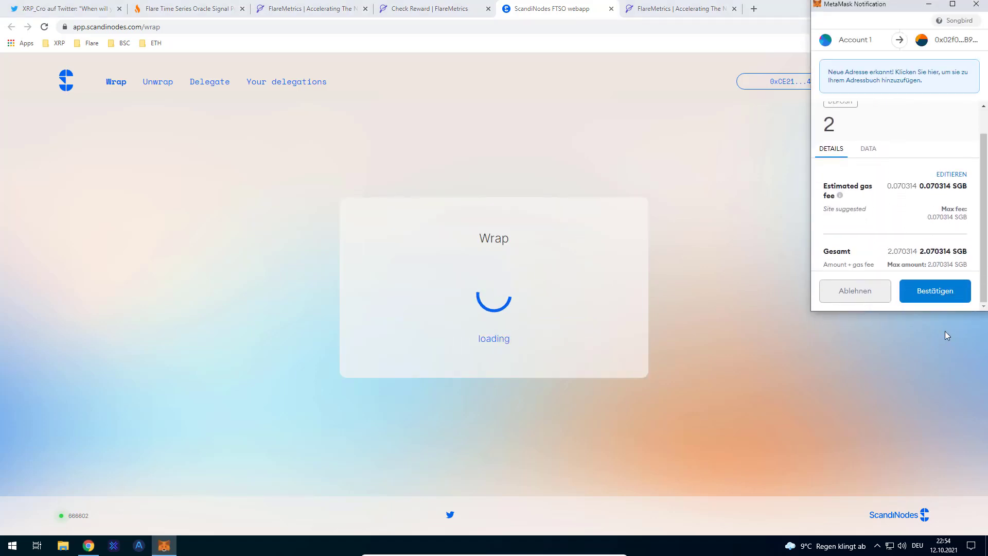
left_click(935, 290)
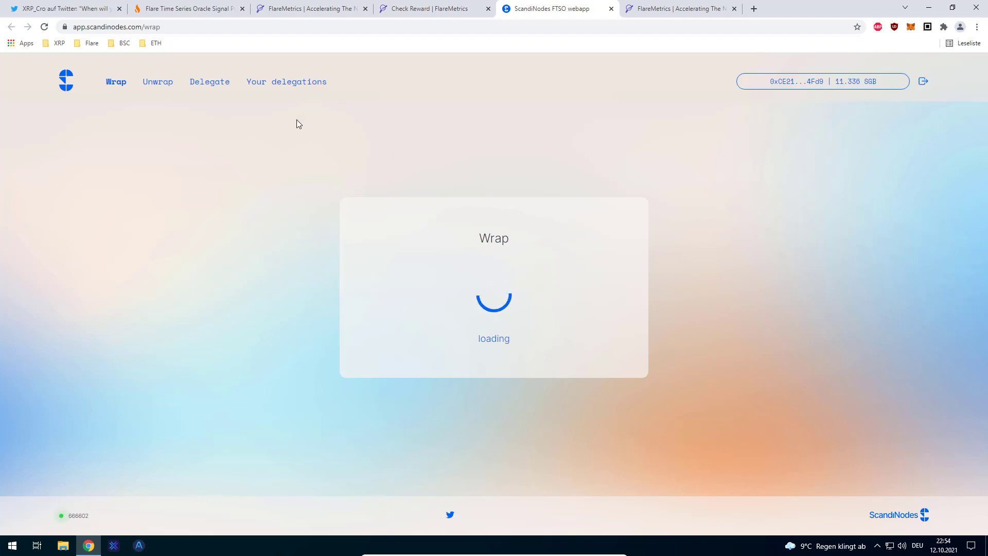
mouse_move(688, 99)
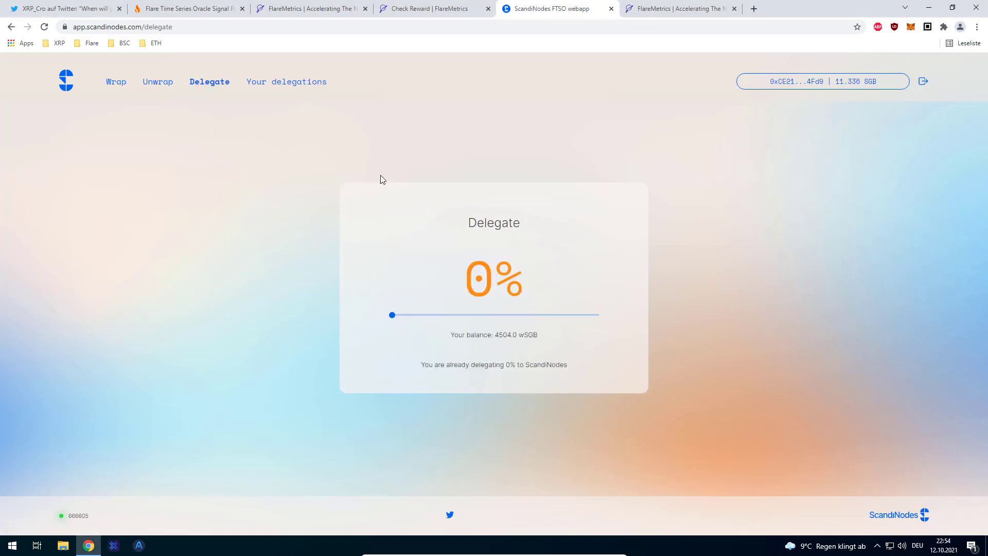
mouse_move(415, 258)
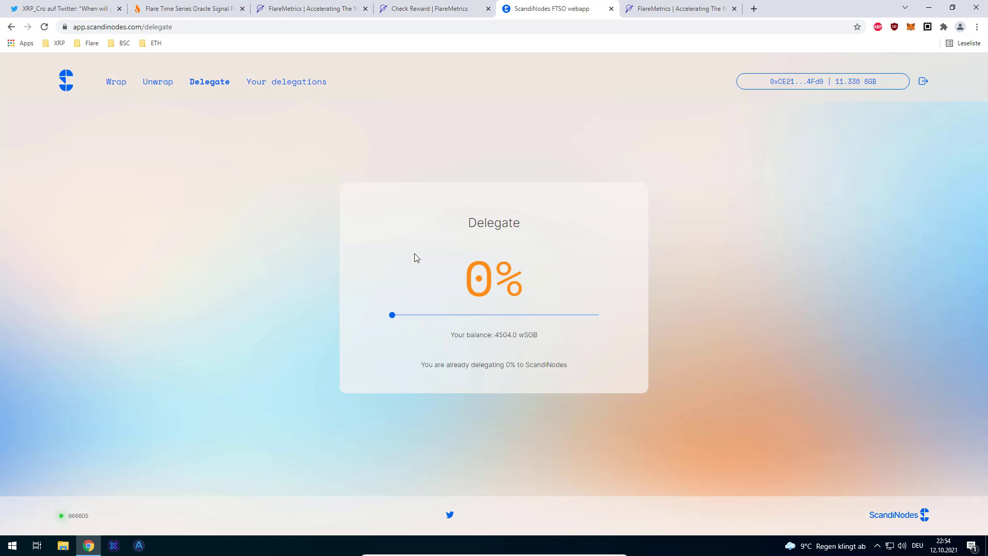
Step: Go back to the Wrap page, where 8.766 SGB is now available
left_click(116, 81)
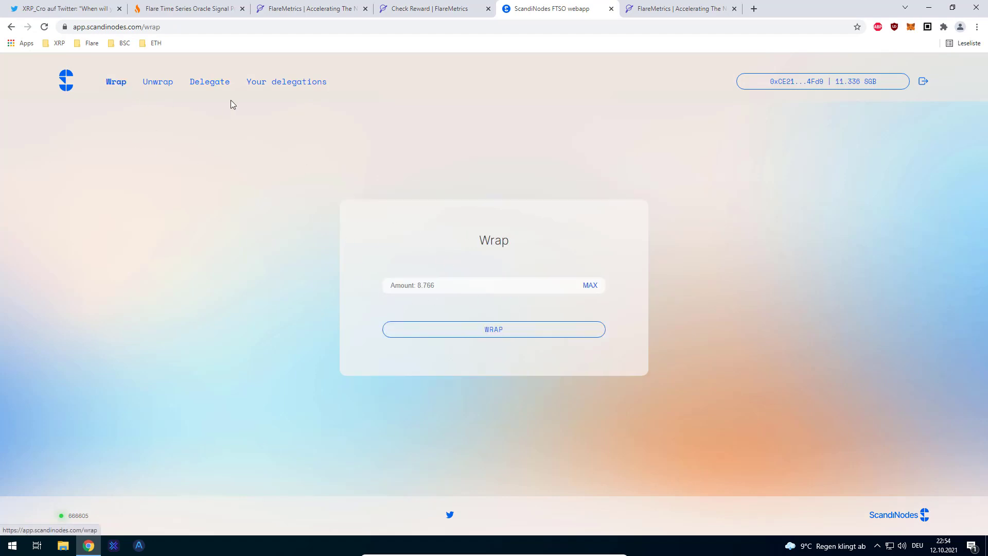
mouse_move(265, 148)
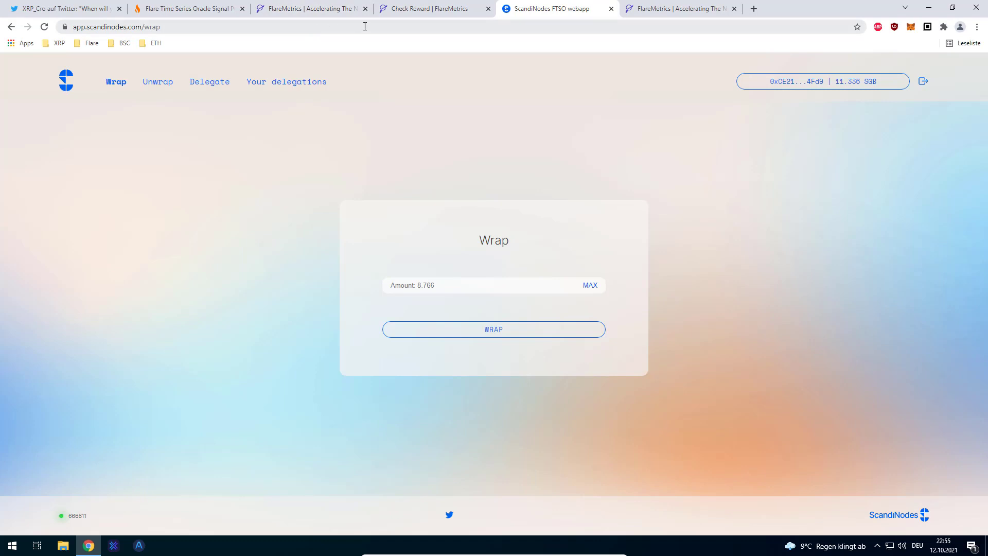
mouse_move(406, 79)
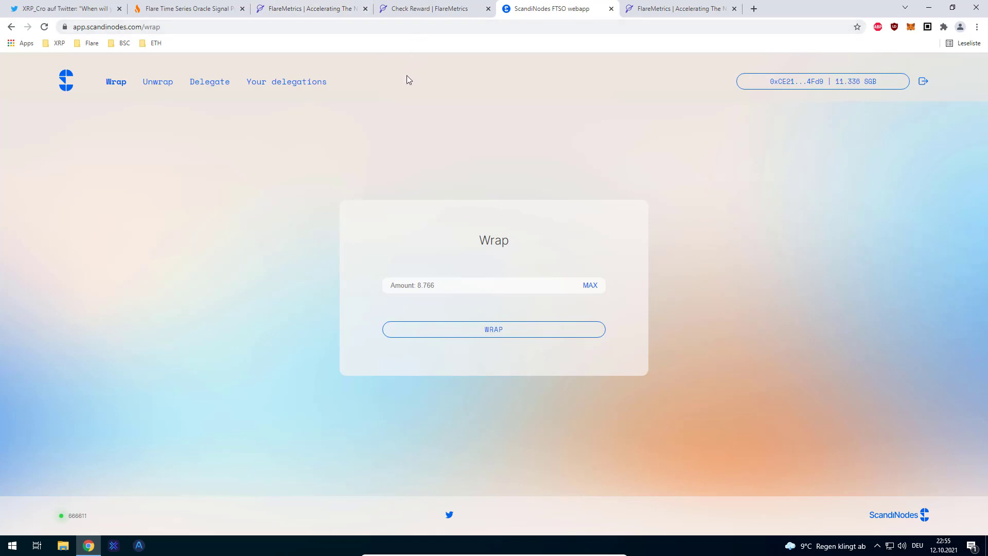
mouse_move(754, 77)
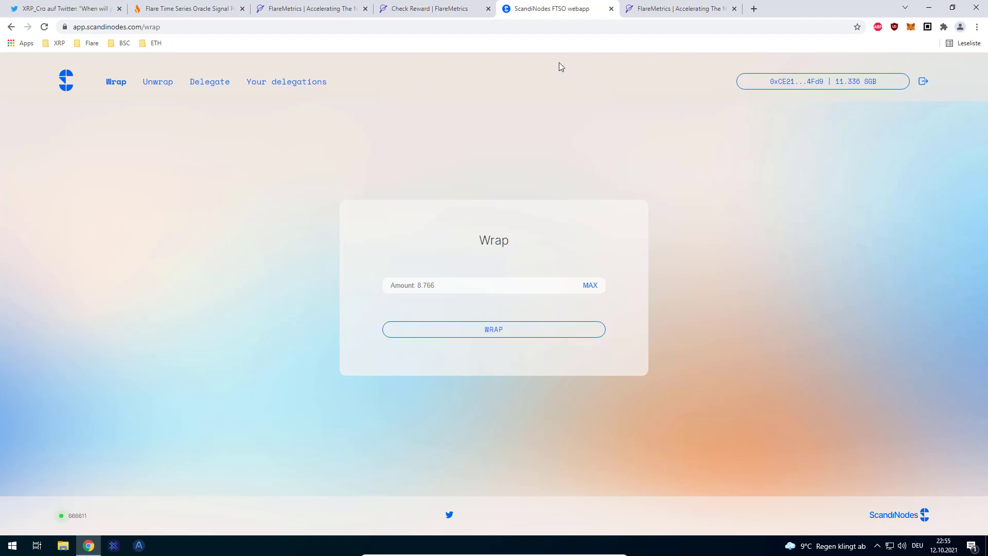
mouse_move(585, 76)
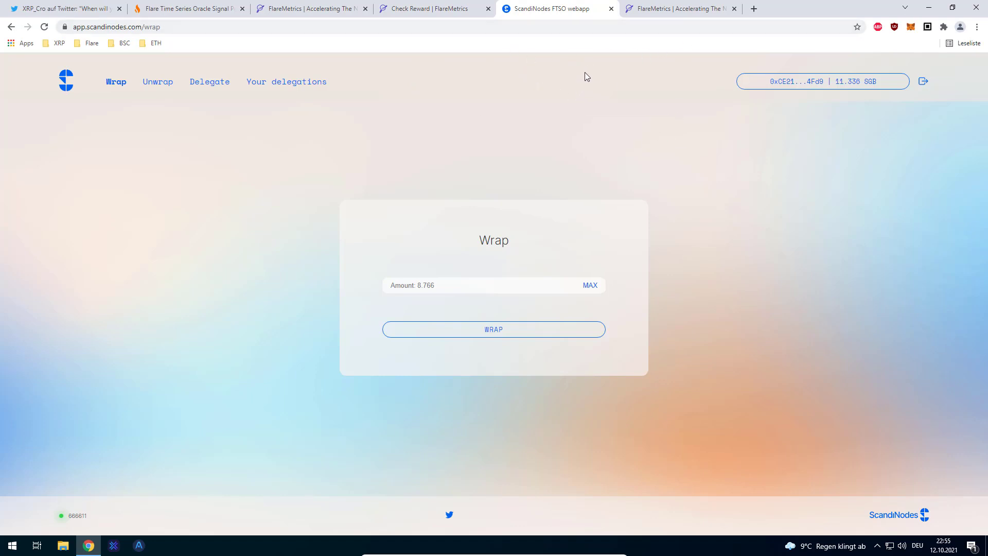
mouse_move(309, 8)
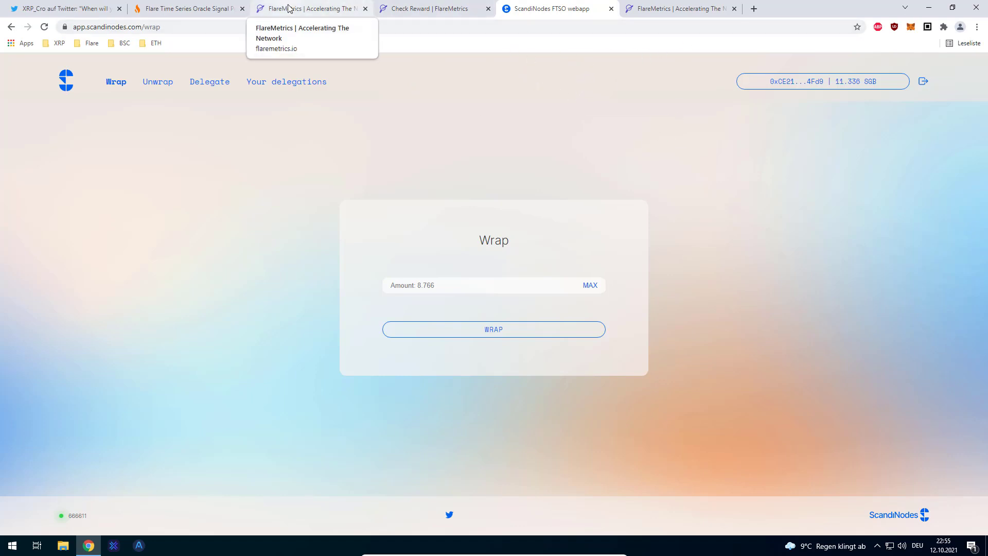